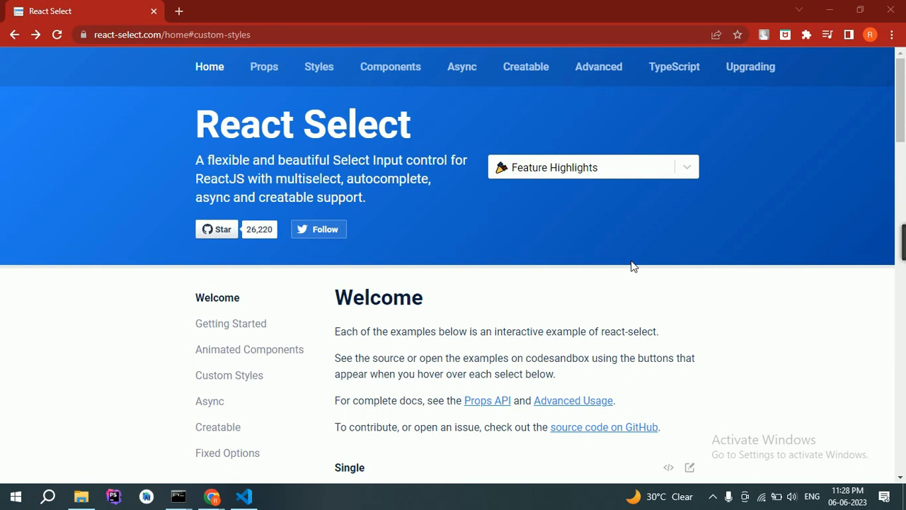
pyautogui.moveTo(423, 140)
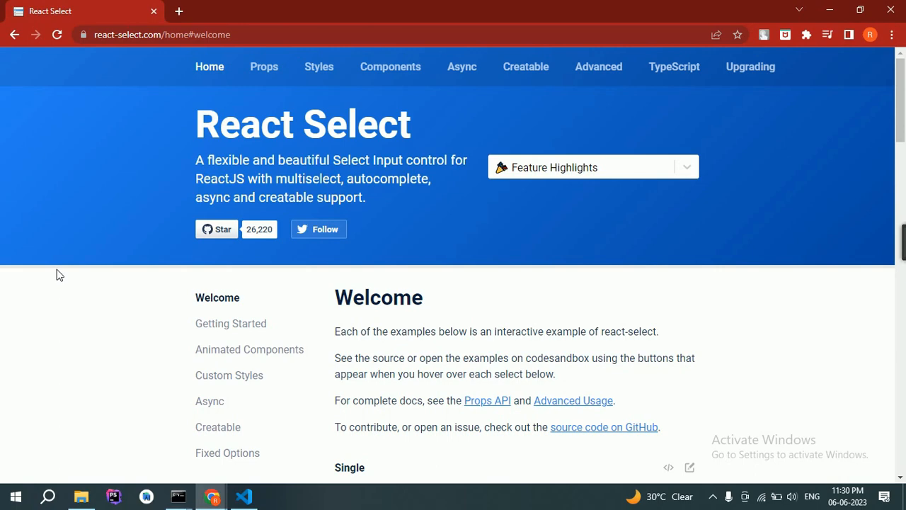
# Filter the Single example's colour options by typing "sil" and pick Silver.
pyautogui.scroll(-3)
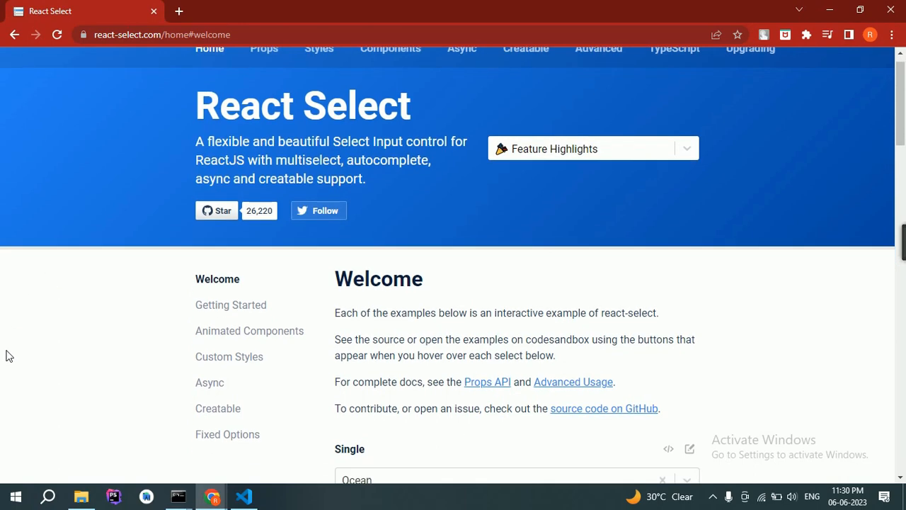
pyautogui.scroll(-3)
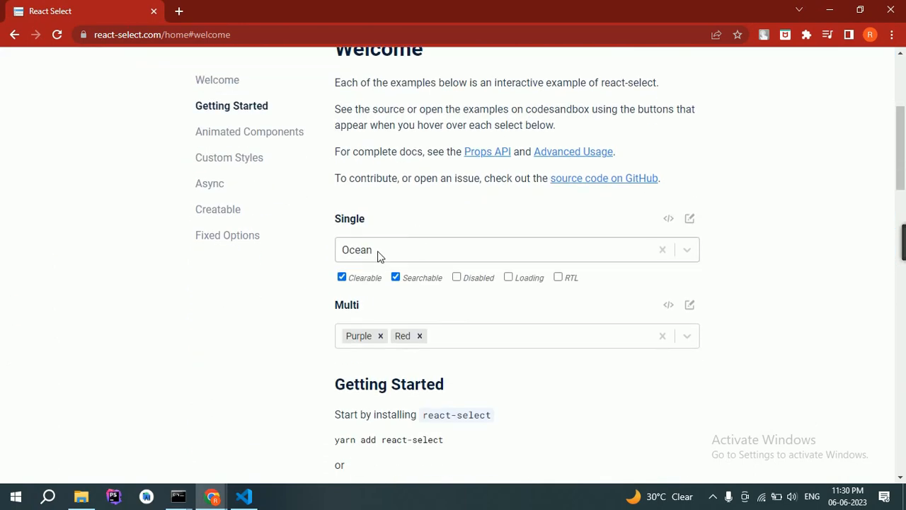
pyautogui.click(516, 249)
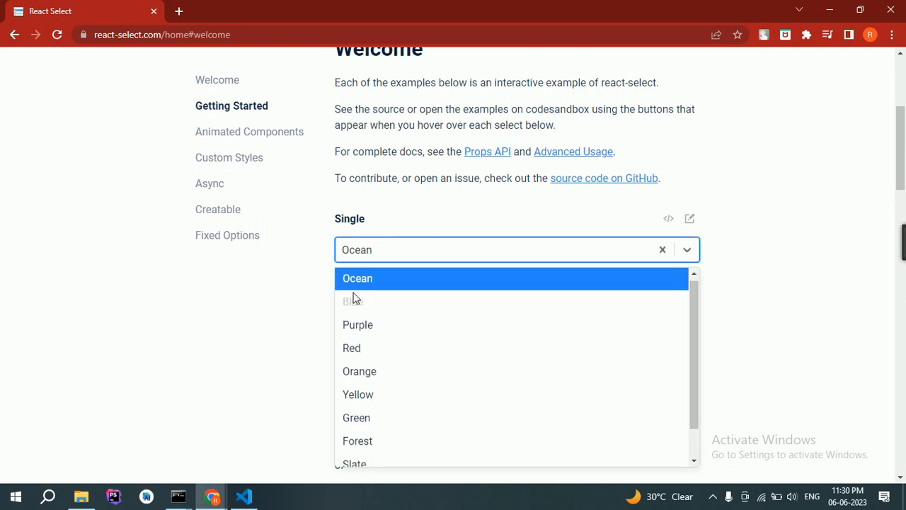
pyautogui.scroll(-3)
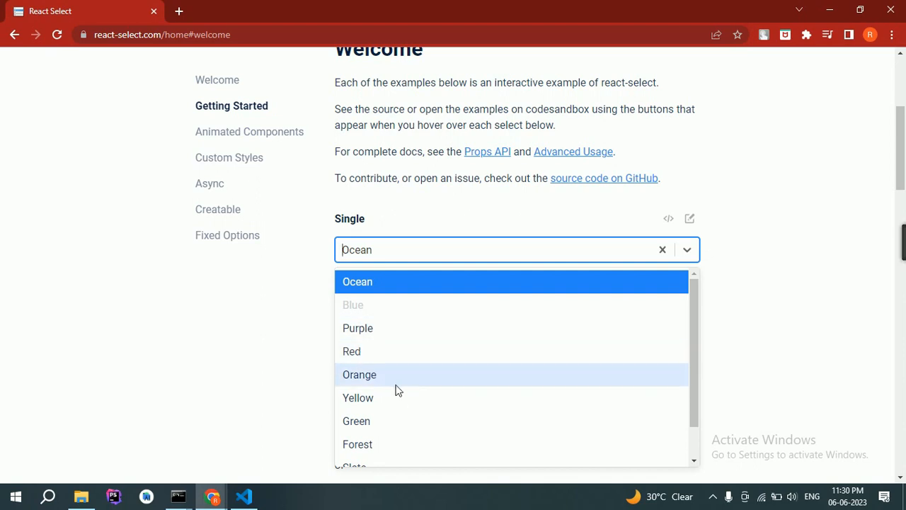
pyautogui.moveTo(455, 236)
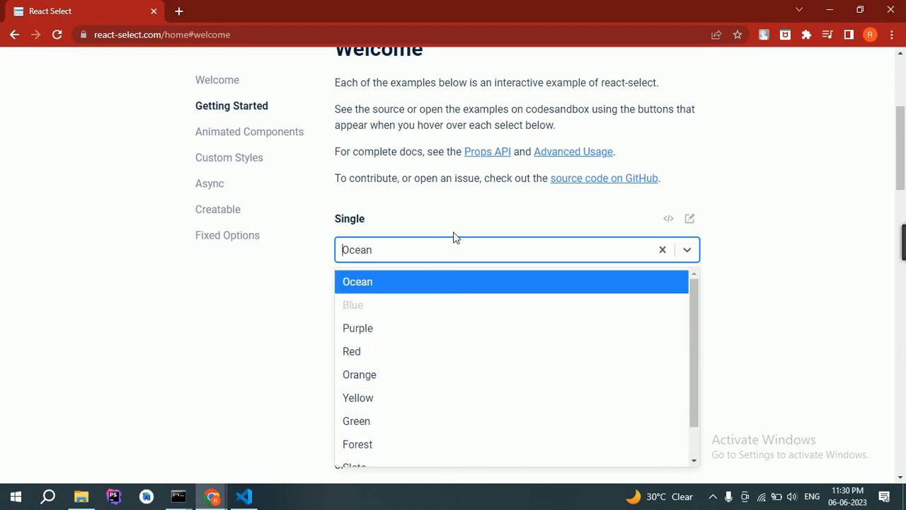
pyautogui.moveTo(453, 253)
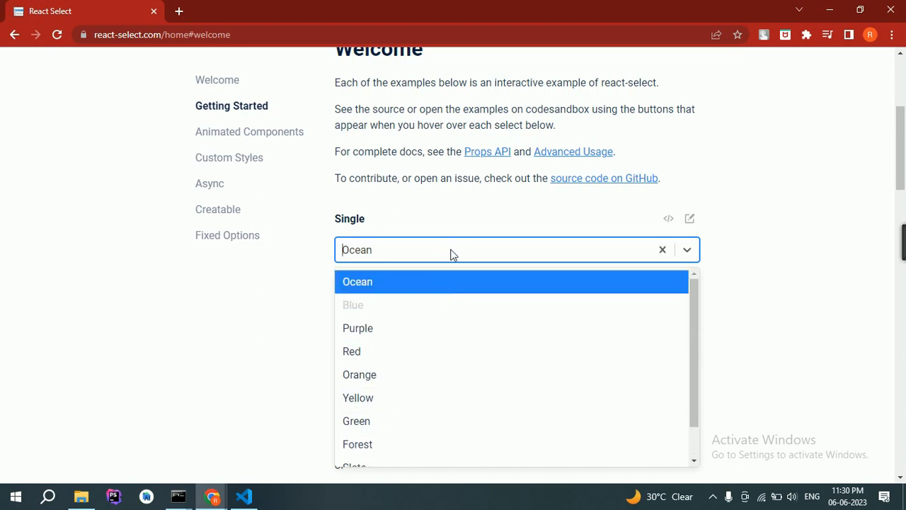
pyautogui.write('sil')
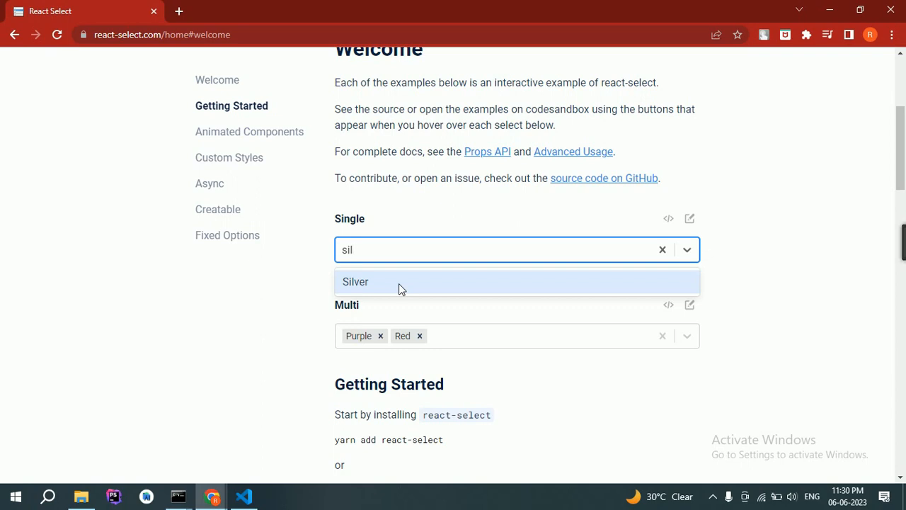
pyautogui.moveTo(357, 270)
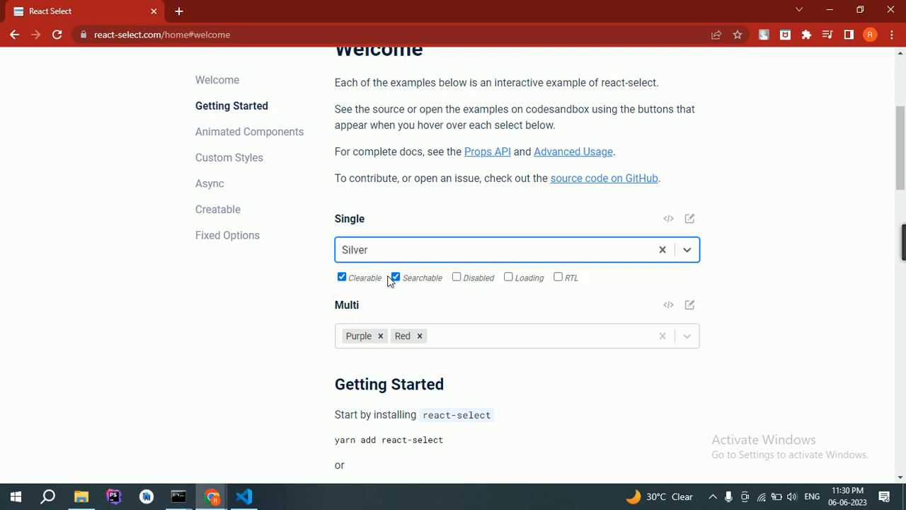
# Search the Single example again with "or" and pick Orange from the matches.
pyautogui.click(509, 249)
pyautogui.write('or')
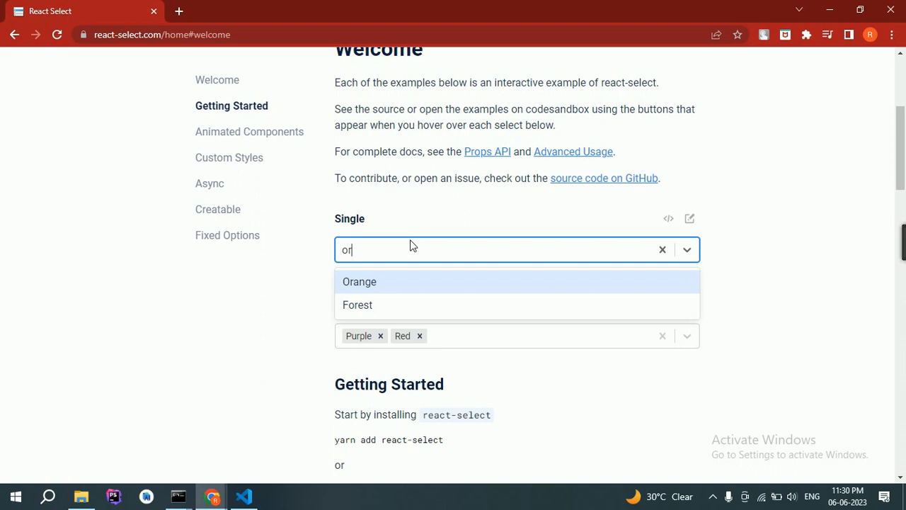
pyautogui.moveTo(352, 288)
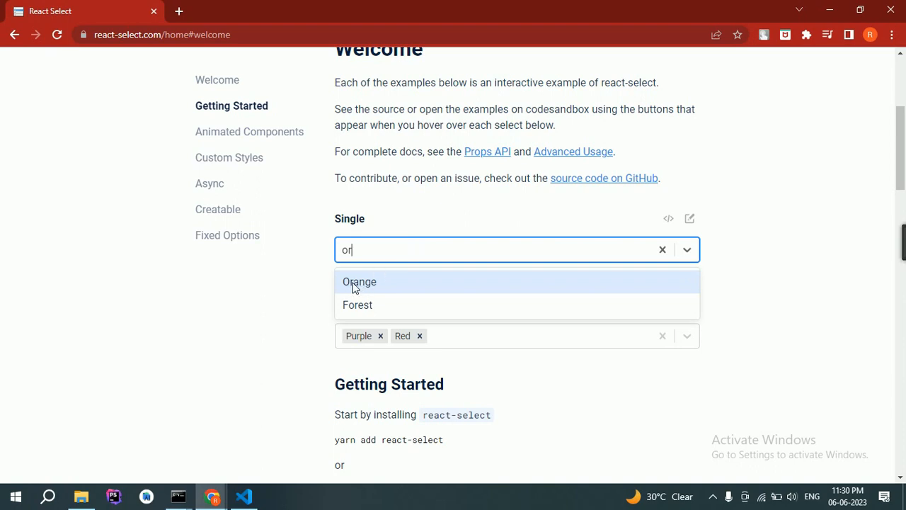
pyautogui.moveTo(389, 285)
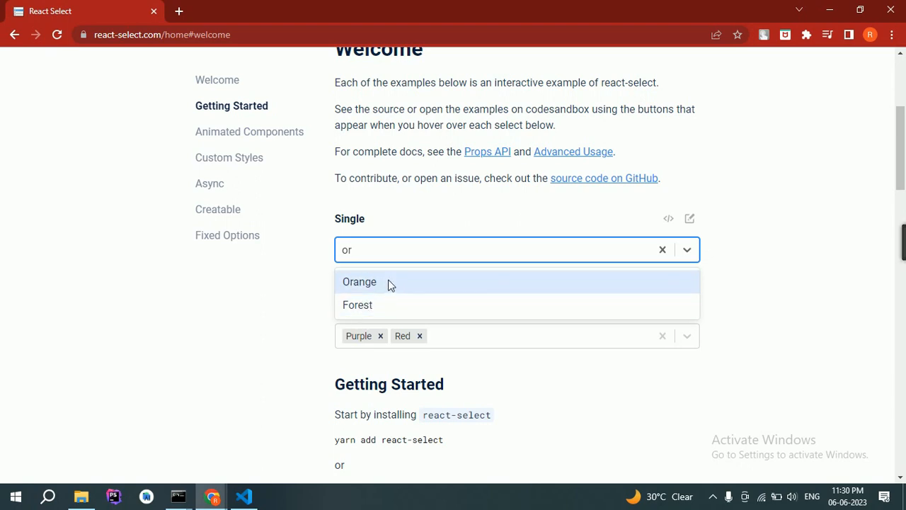
pyautogui.click(360, 282)
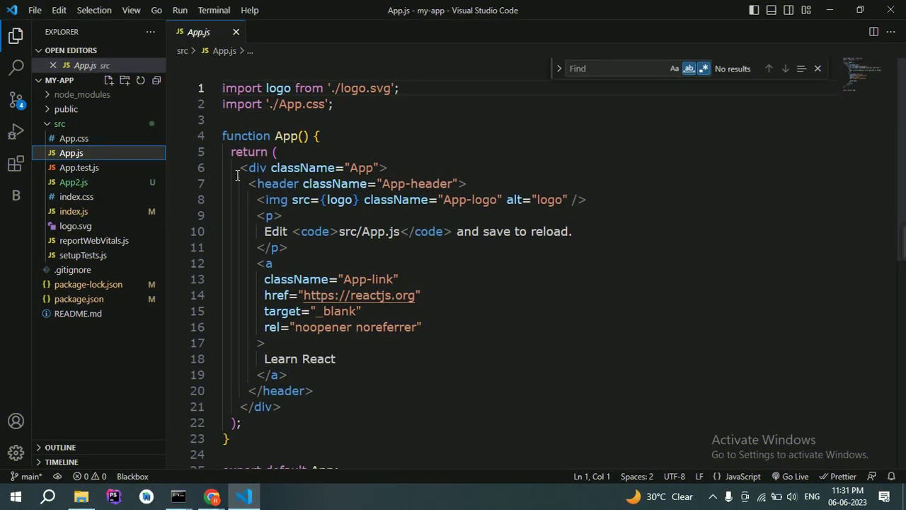
pyautogui.moveTo(812, 59)
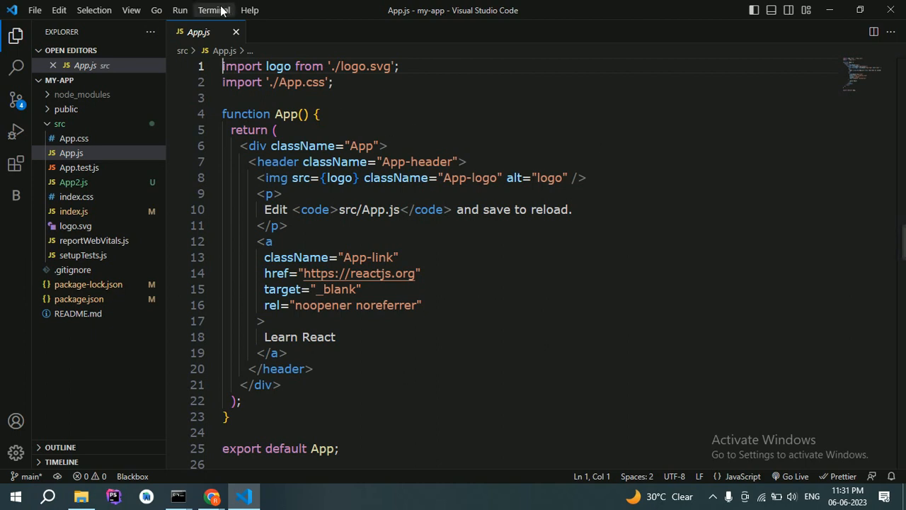
# Run npm start in a new terminal to launch the my-app dev server.
pyautogui.click(212, 10)
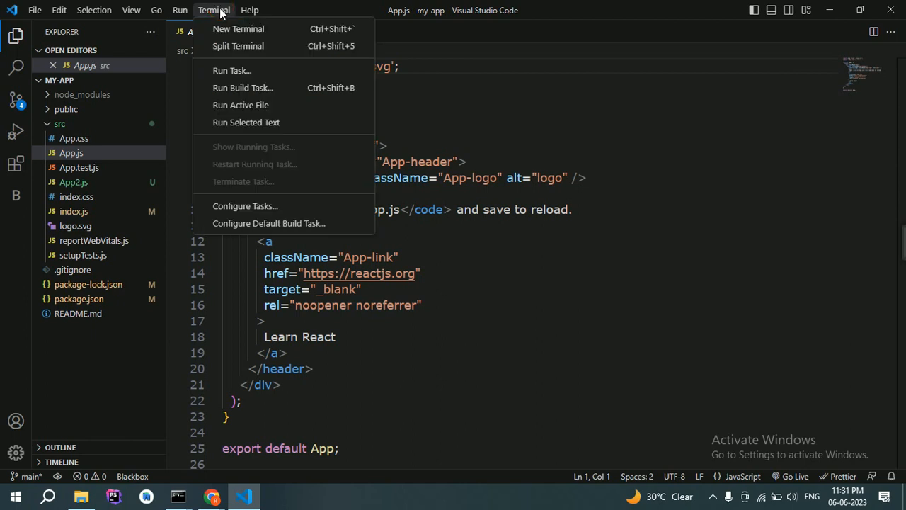
pyautogui.click(238, 28)
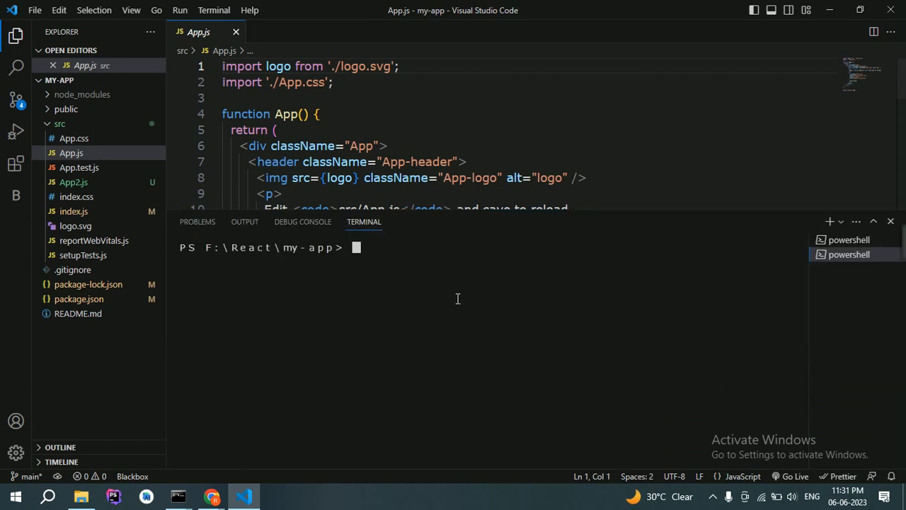
pyautogui.write('npm start')
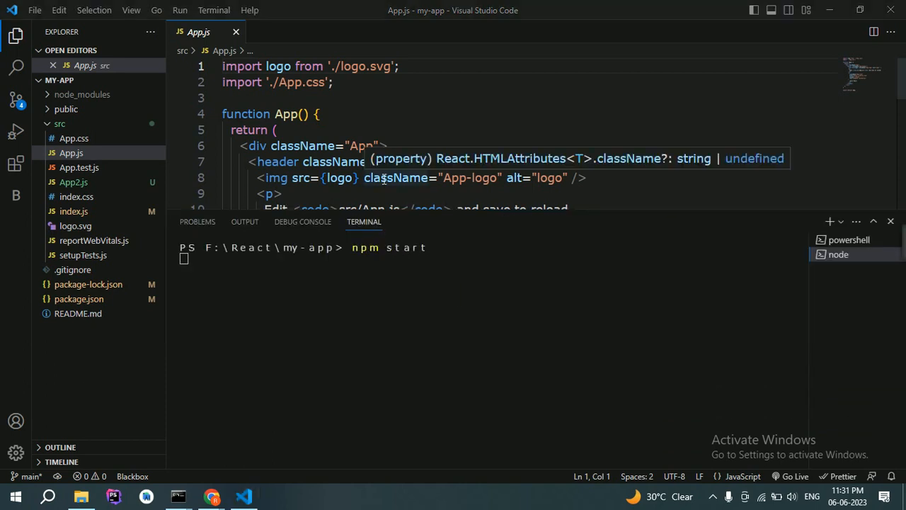
pyautogui.press('Enter')
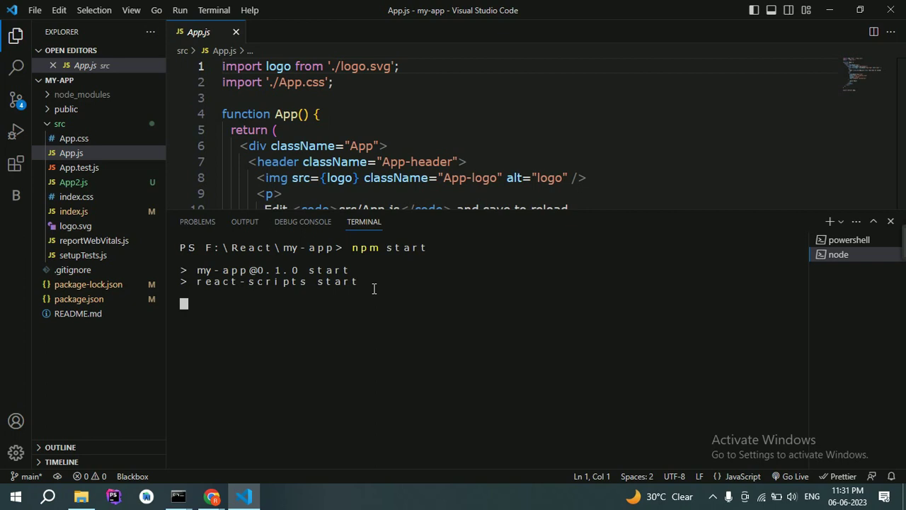
pyautogui.moveTo(785, 176)
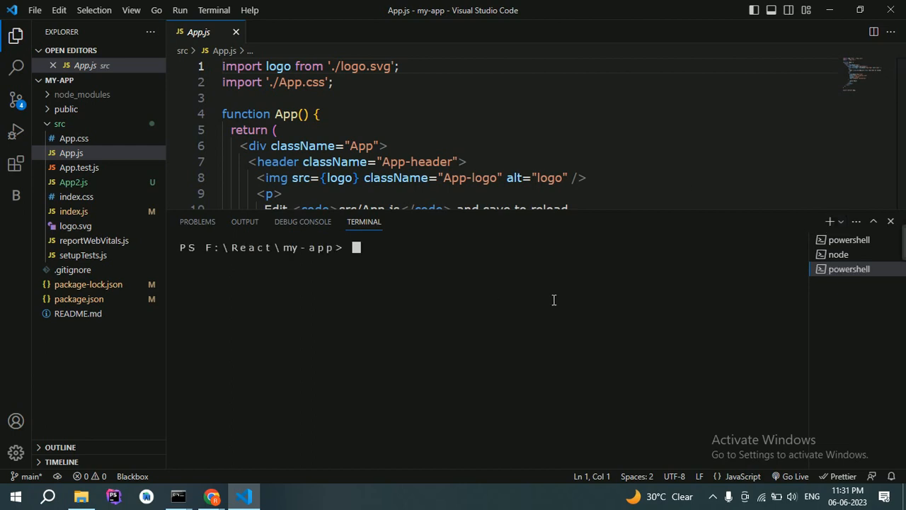
# Run npm i --save react-select to add the package to my-app.
pyautogui.write('npm i')
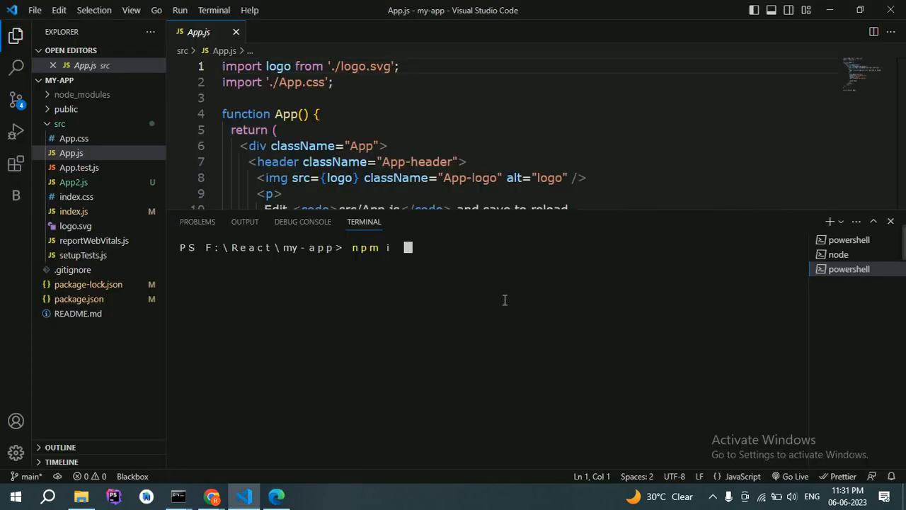
pyautogui.write('--save')
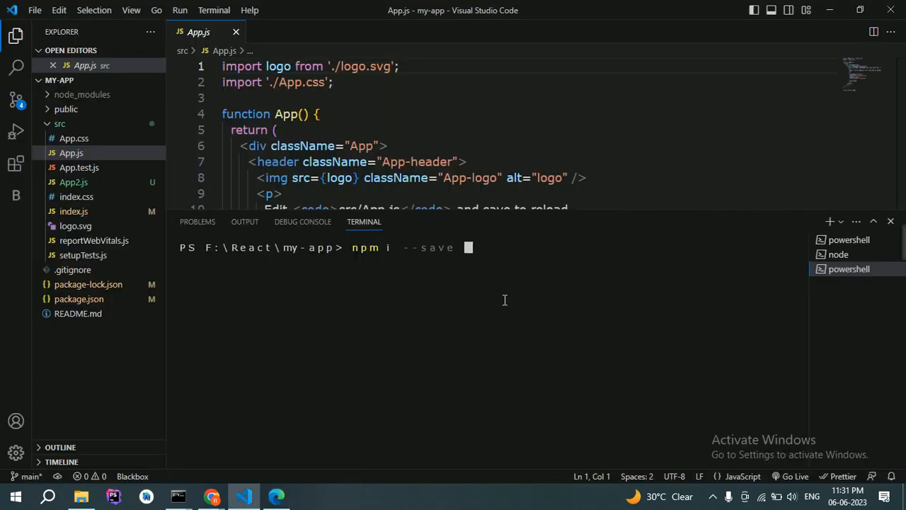
pyautogui.write('react-sele')
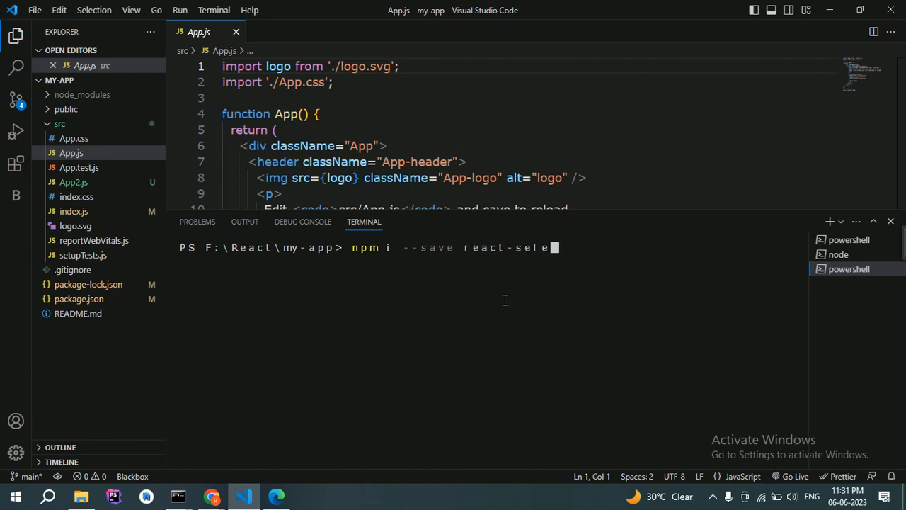
pyautogui.press('Enter')
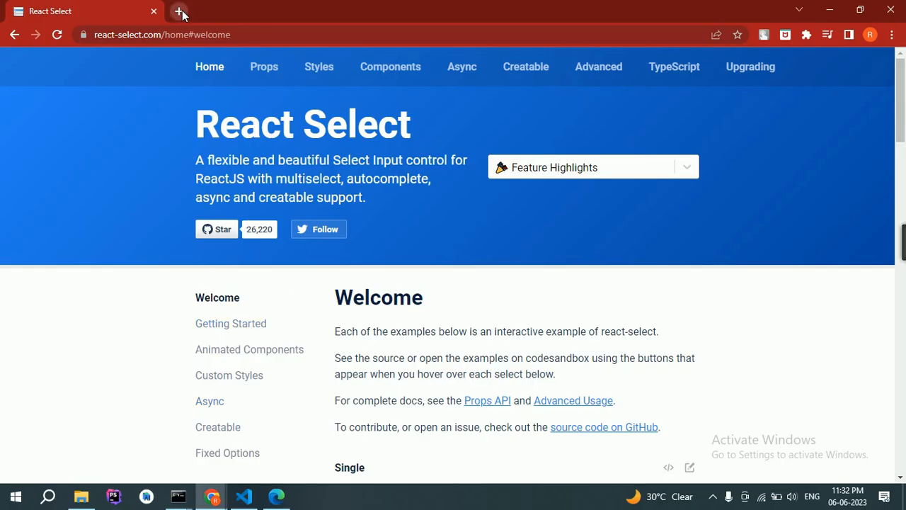
# View the running app at localhost:3000 in a new tab, then return to the editor.
pyautogui.click(181, 11)
pyautogui.write('localhost:3000')
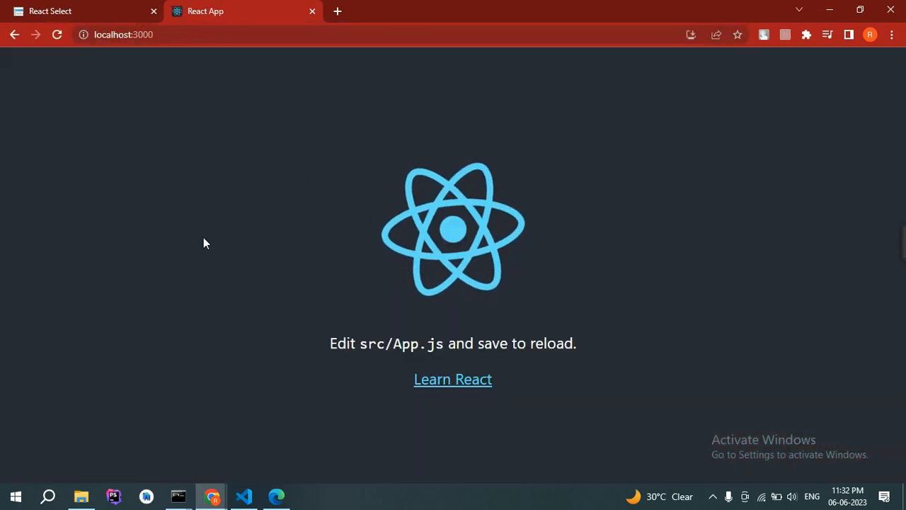
pyautogui.click(243, 496)
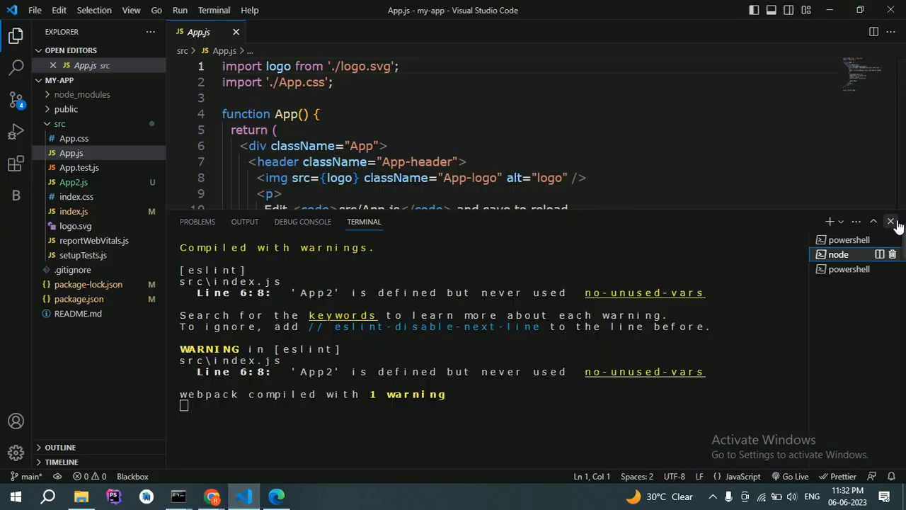
# Close the terminal panel before stripping App.js to an empty App div.
pyautogui.click(891, 221)
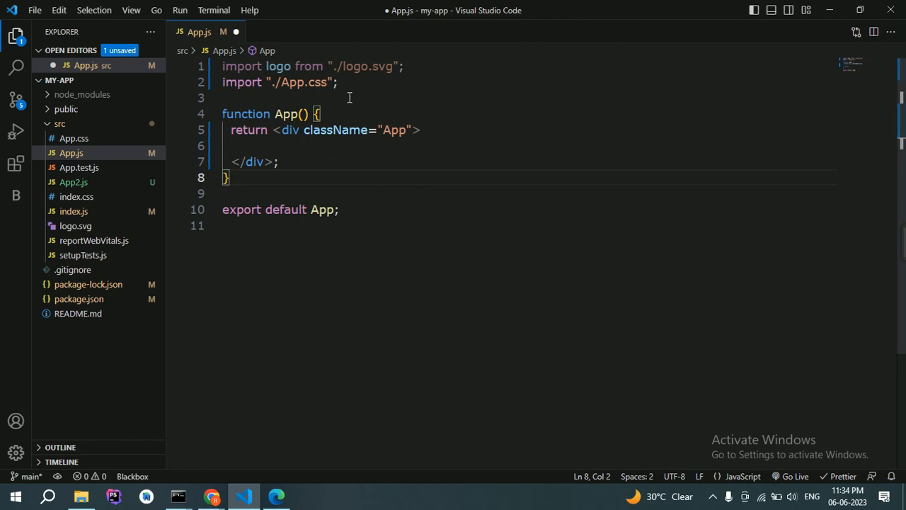
# Declare the options array with a first entry { value: "india", label: "India" }.
pyautogui.write('const option')
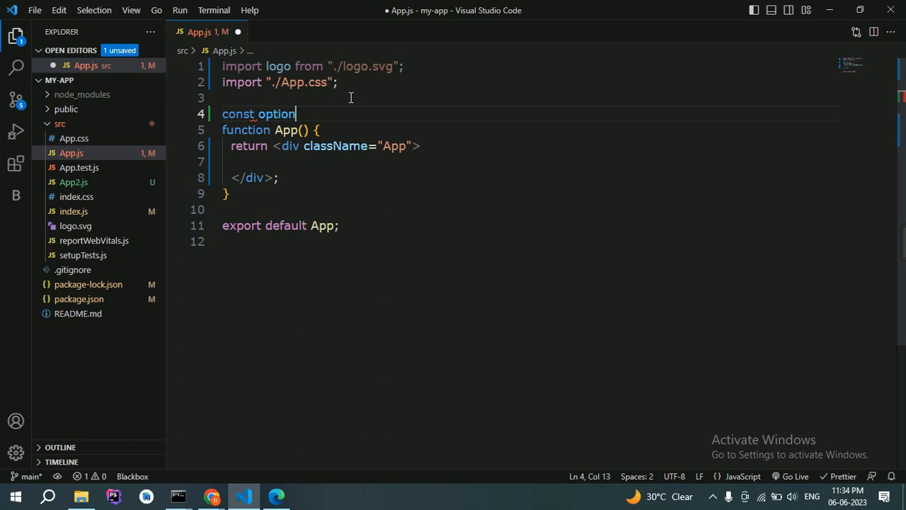
pyautogui.write('s = []')
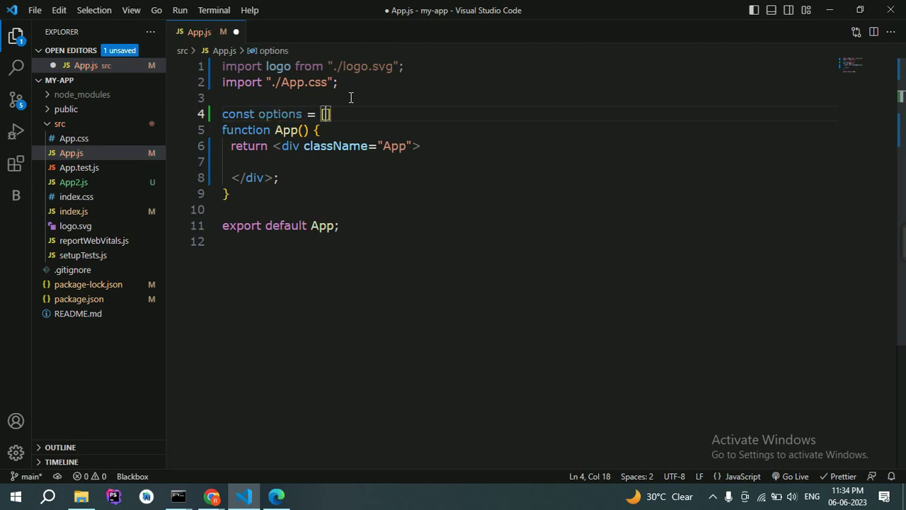
pyautogui.press('Enter')
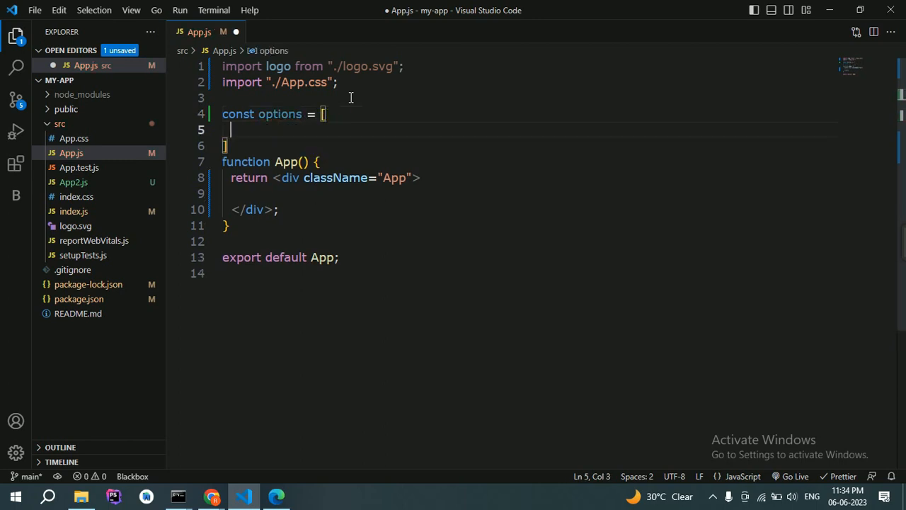
pyautogui.write('{')
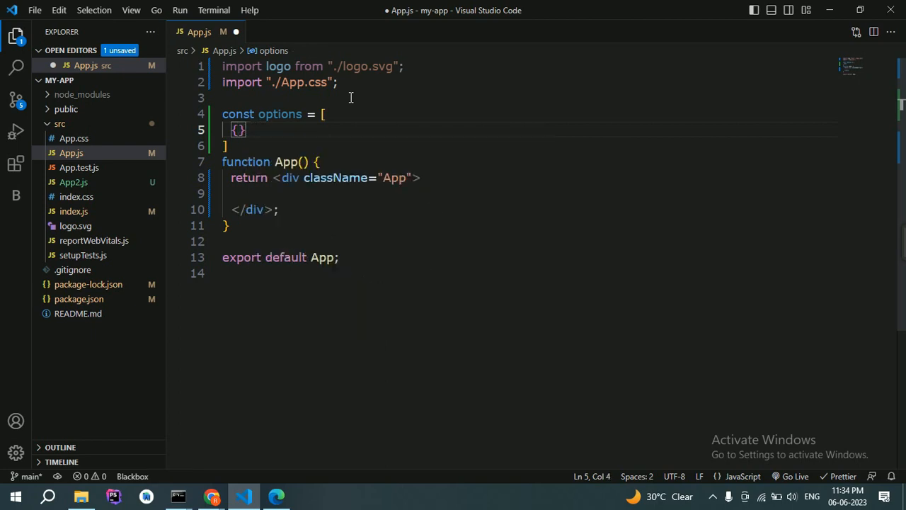
pyautogui.write('value:')
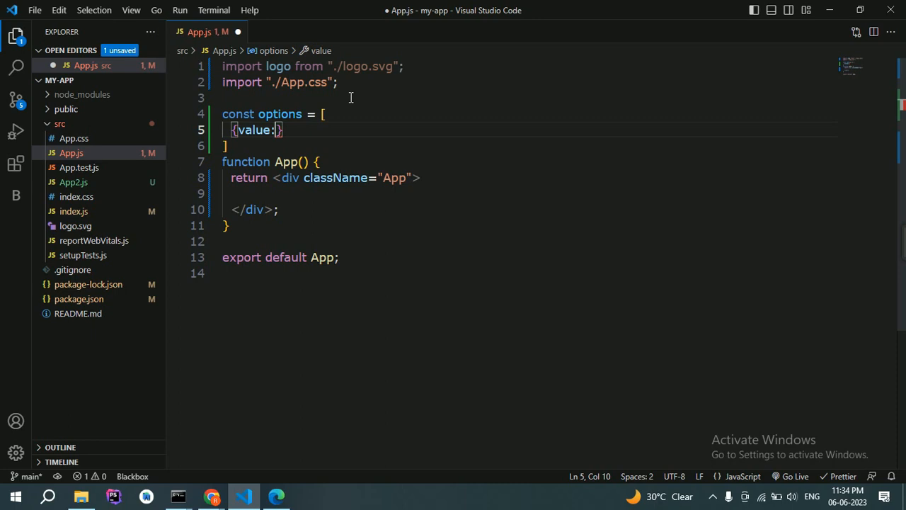
pyautogui.write('"indi"')
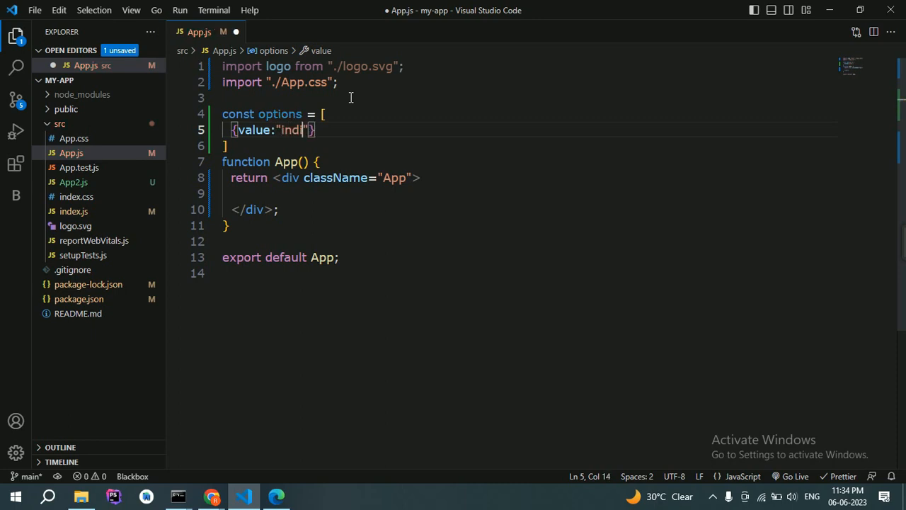
pyautogui.write('a",')
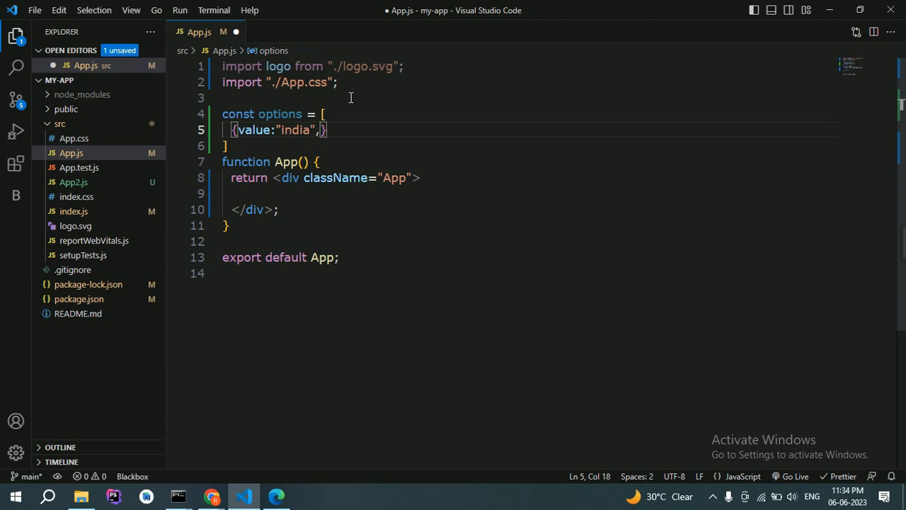
pyautogui.write('labl')
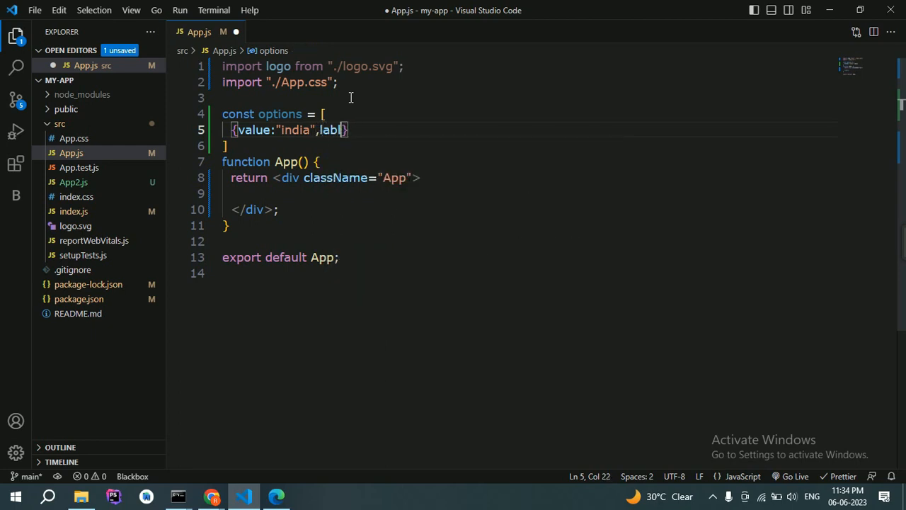
pyautogui.press('Backspace')
pyautogui.write('el:"')
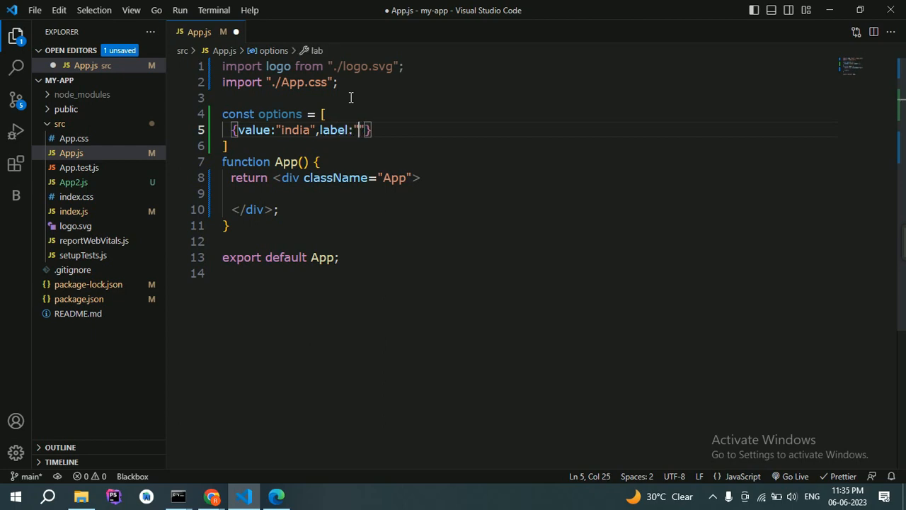
pyautogui.write('India')
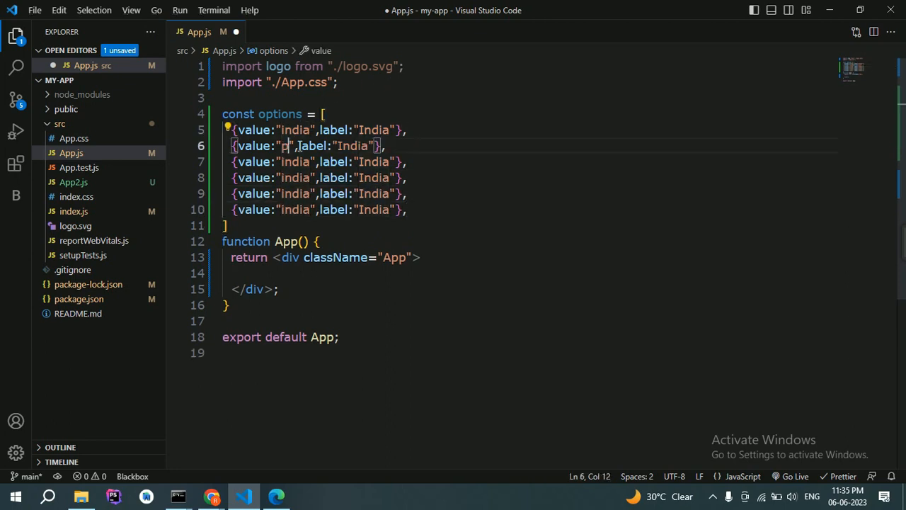
# Edit duplicated entries into Pakistan, Sri Lanka, Bangladesh and Indonesia options.
pyautogui.write('akistan')
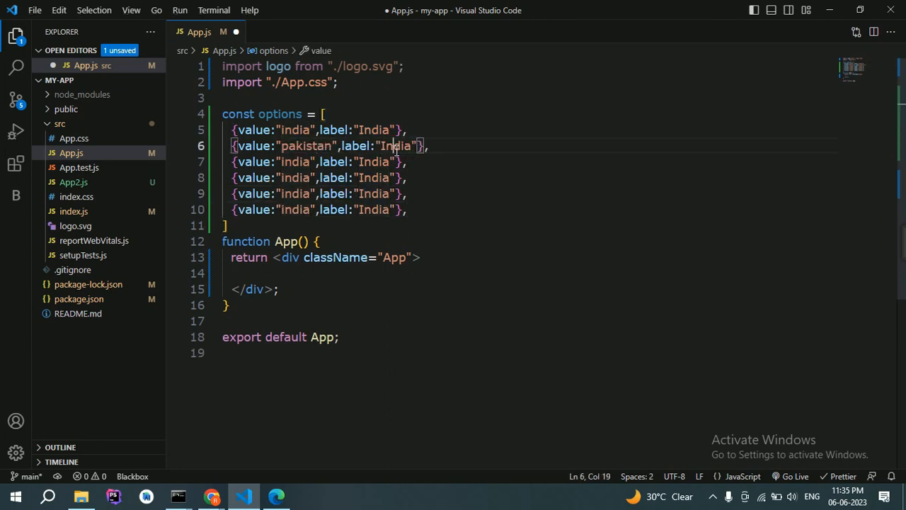
pyautogui.write('Pakistan')
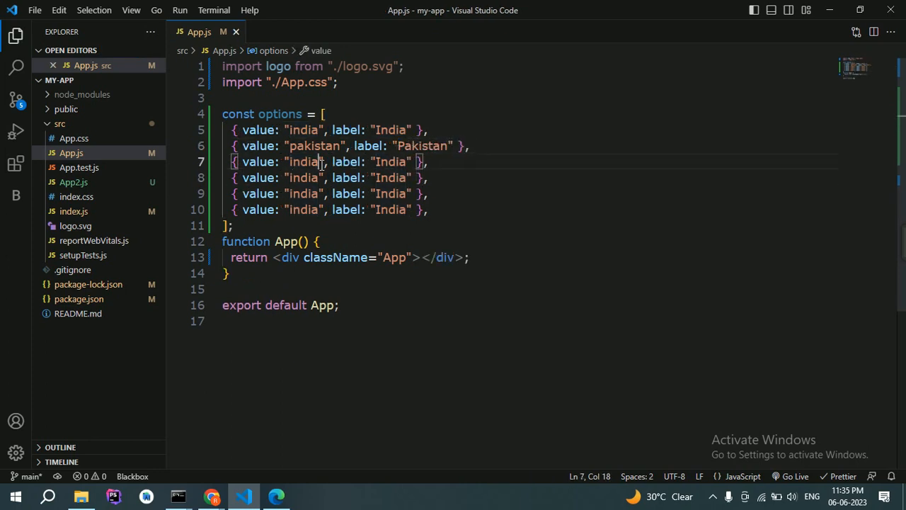
pyautogui.write('srilanka')
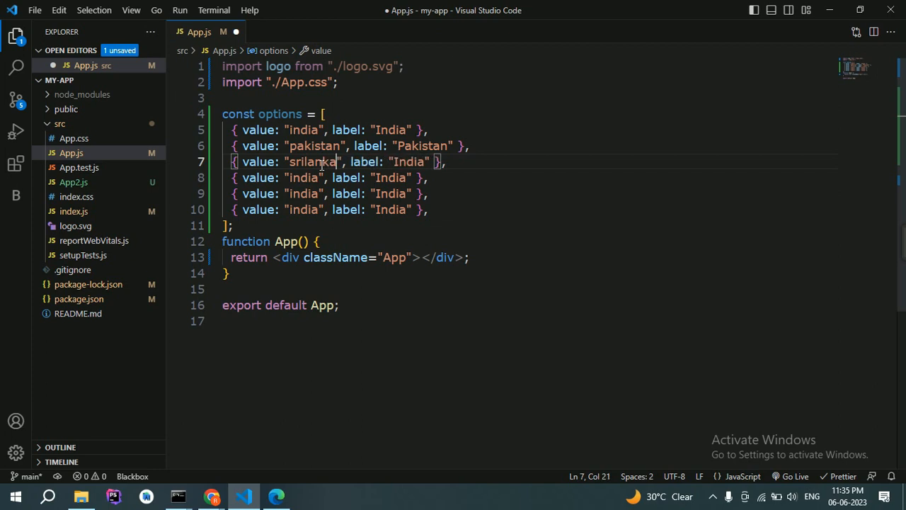
pyautogui.write('Sri Lank')
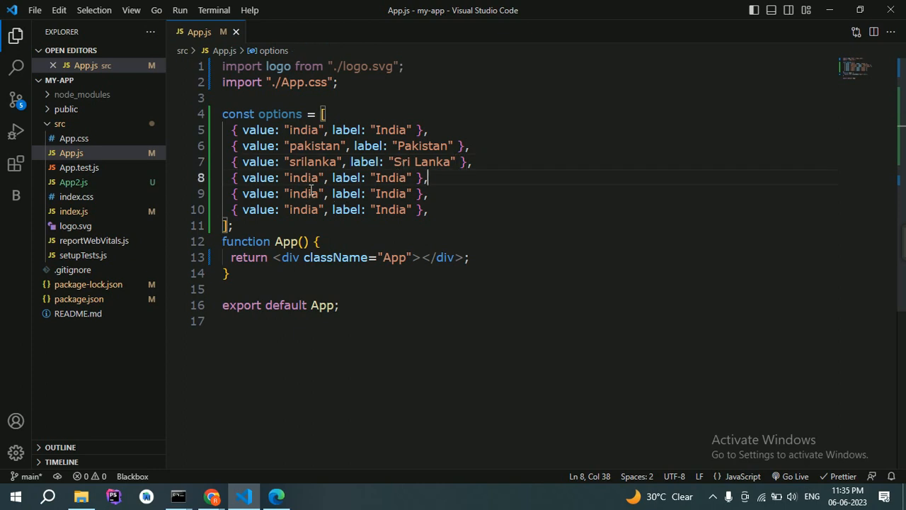
pyautogui.write('bangladesh')
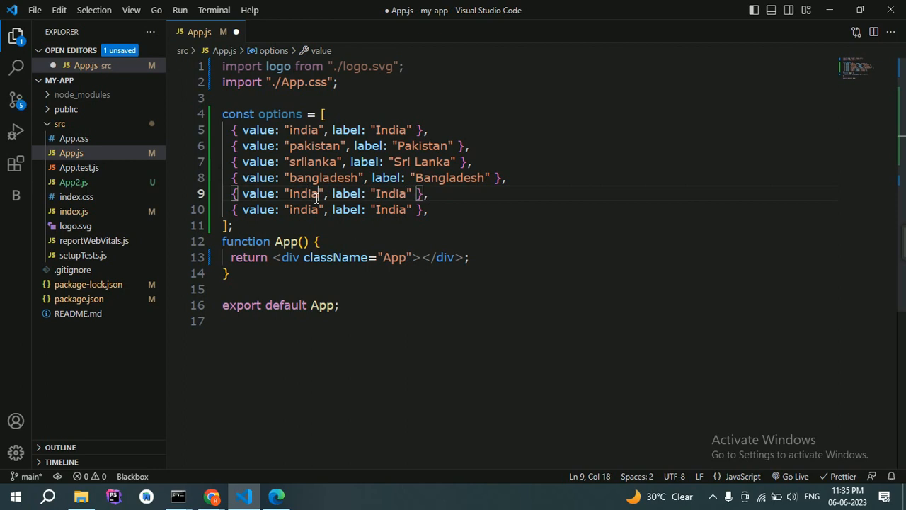
pyautogui.press('Backspace')
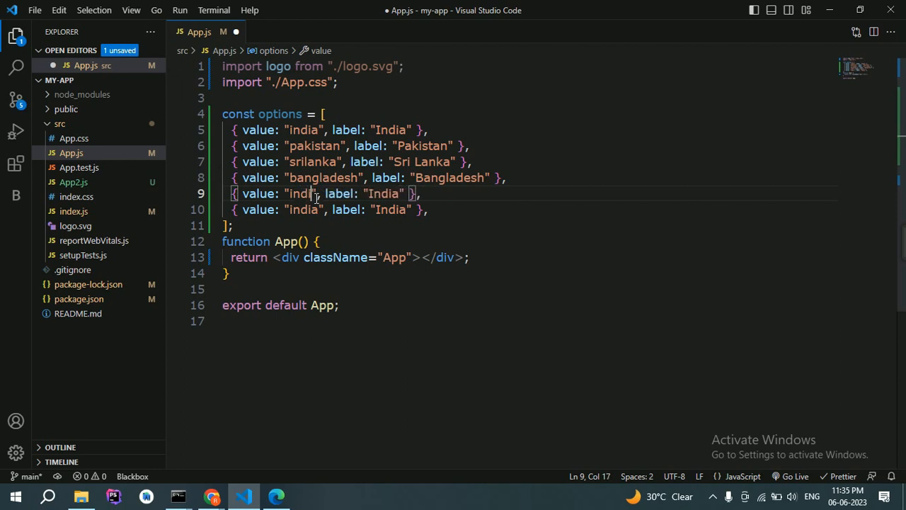
pyautogui.write('onesh')
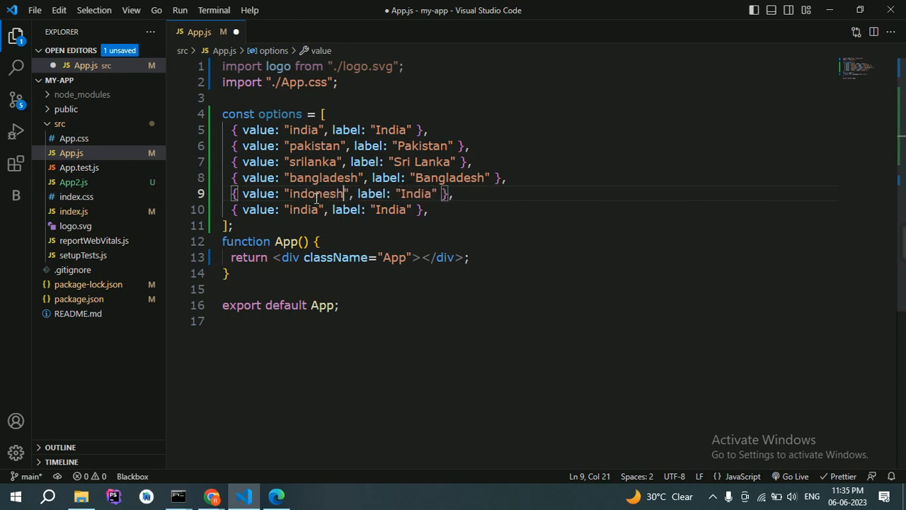
pyautogui.write('ia')
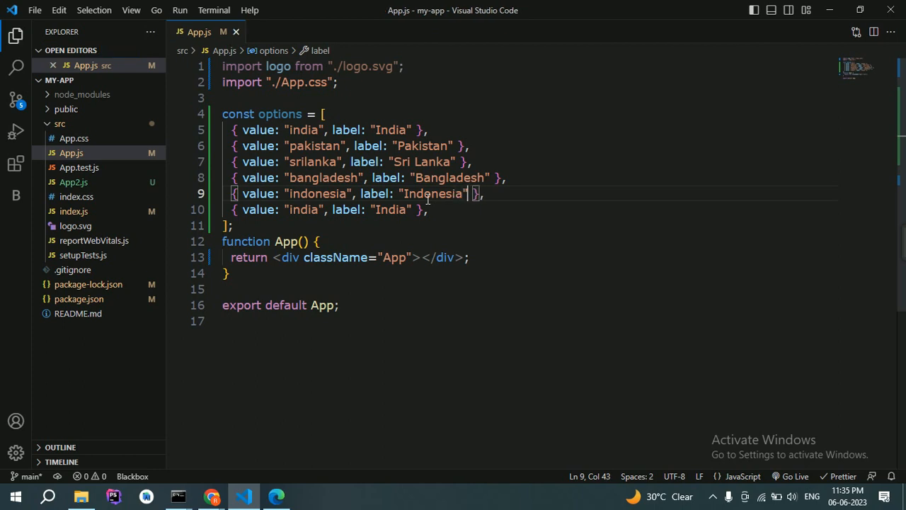
# Turn the last copied entry into the Bhutan option, completing six countries.
pyautogui.doubleClick(305, 210)
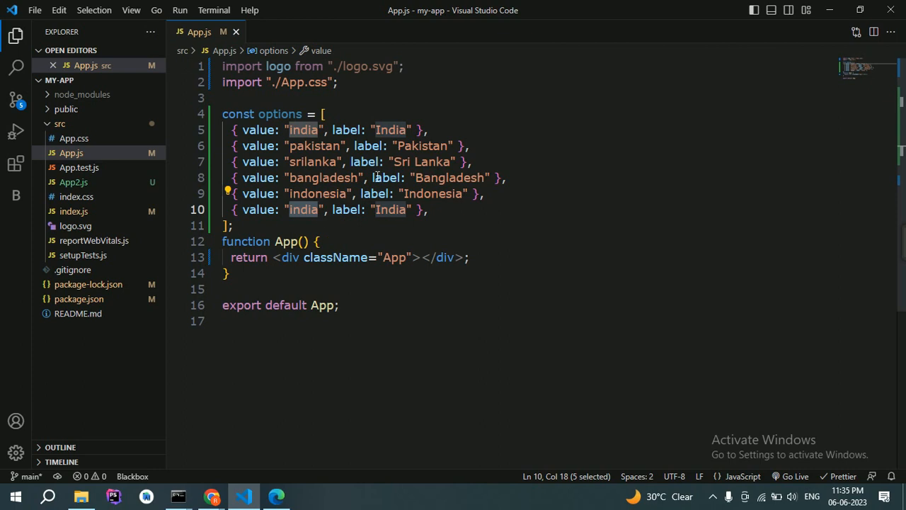
pyautogui.write('bhu')
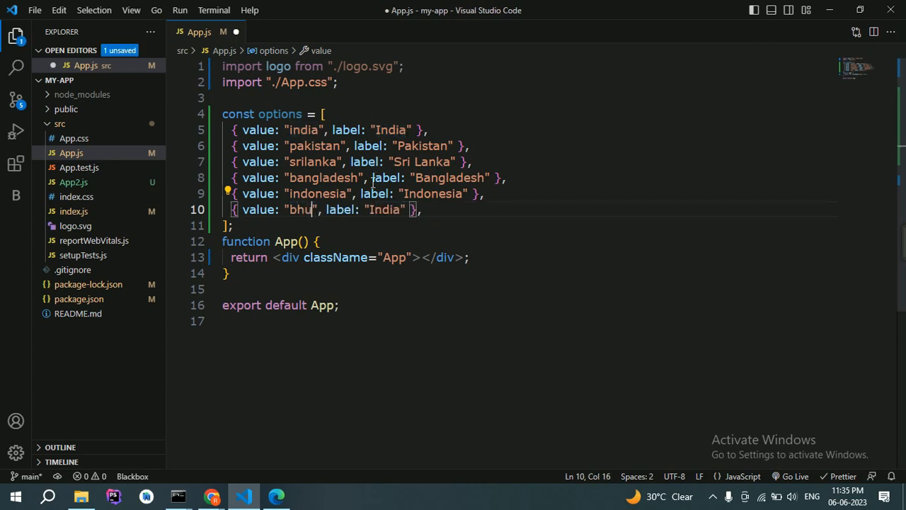
pyautogui.write('tan')
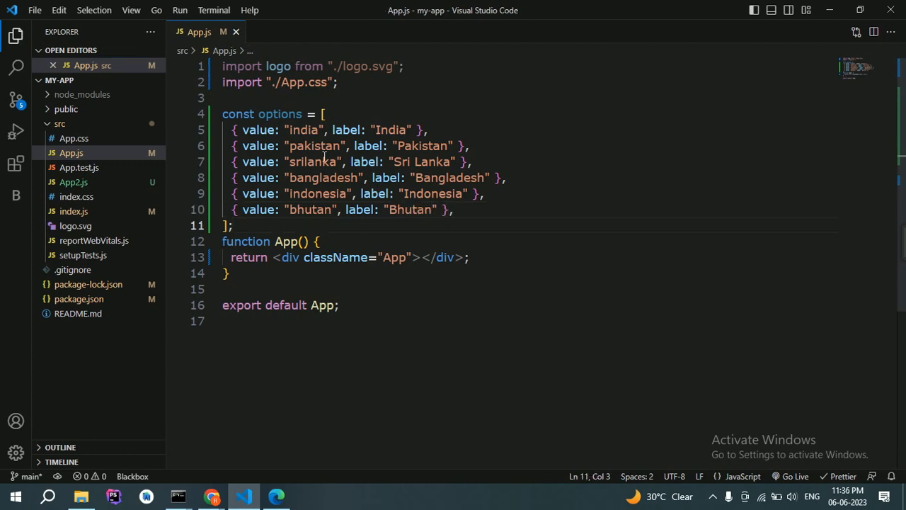
pyautogui.doubleClick(281, 113)
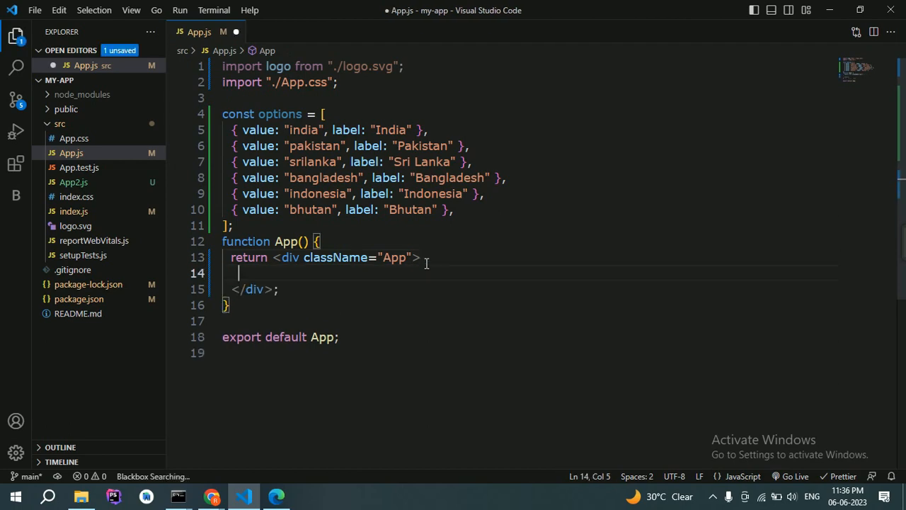
# Render <Select></Select> in the App div and import Select from "react-select".
pyautogui.write('<S')
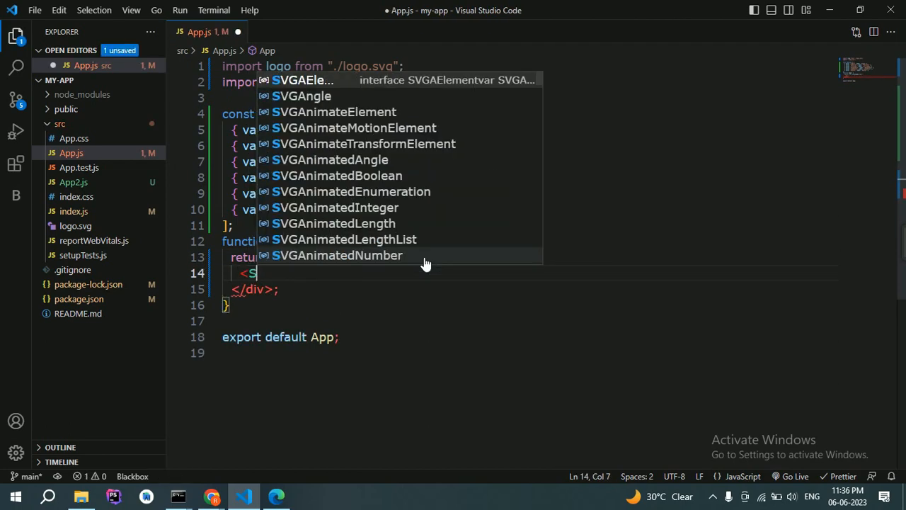
pyautogui.write('elect')
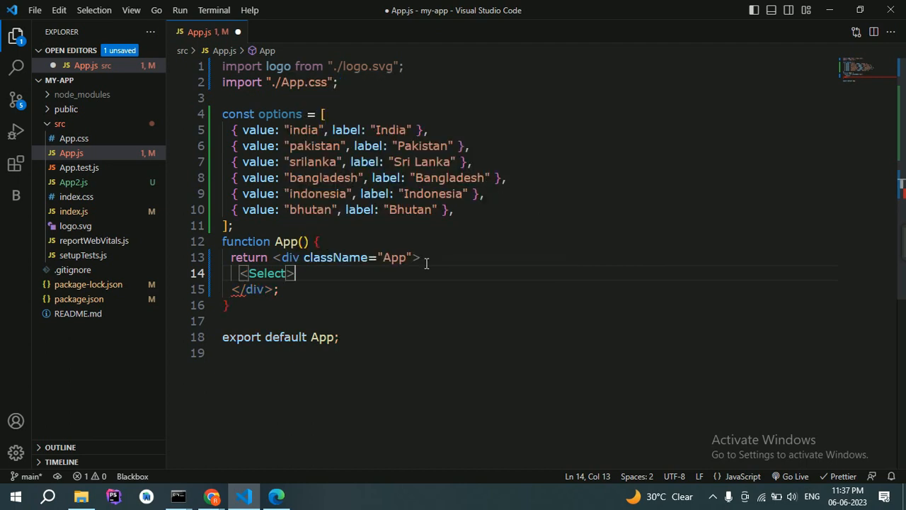
pyautogui.write('>')
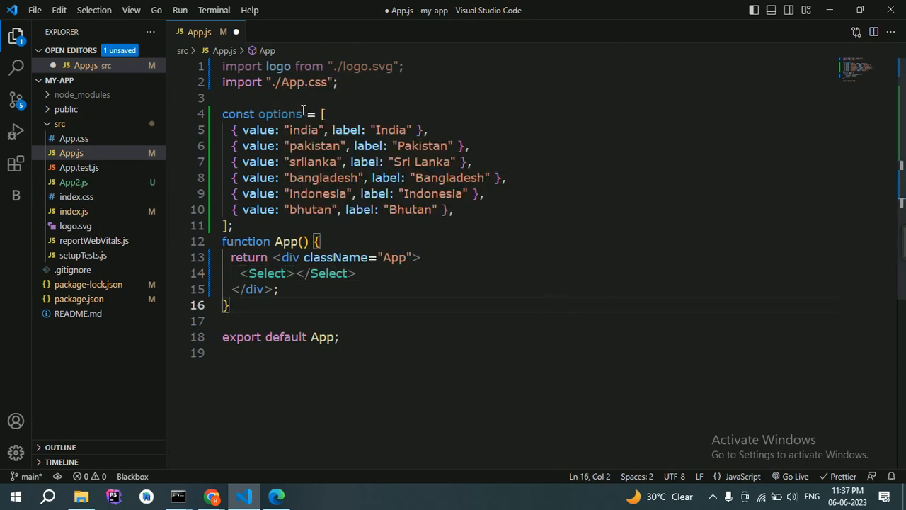
pyautogui.write('import')
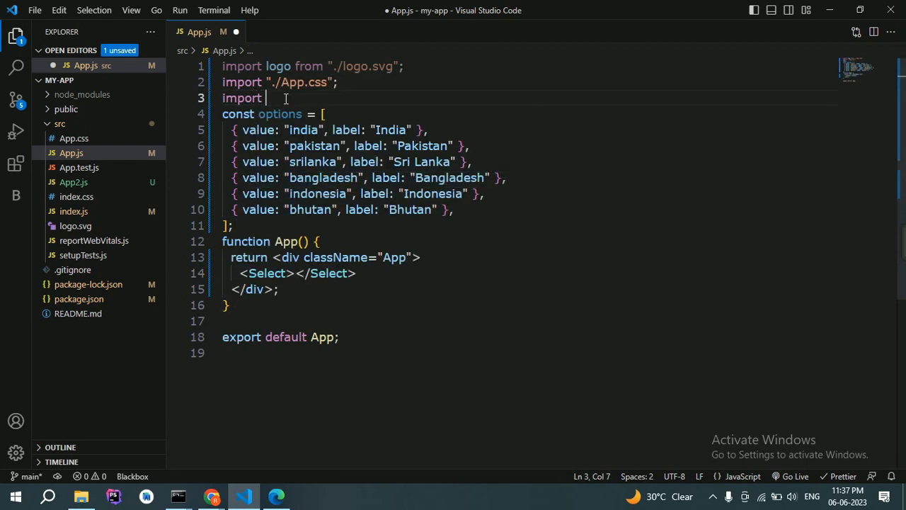
pyautogui.write('Select from "')
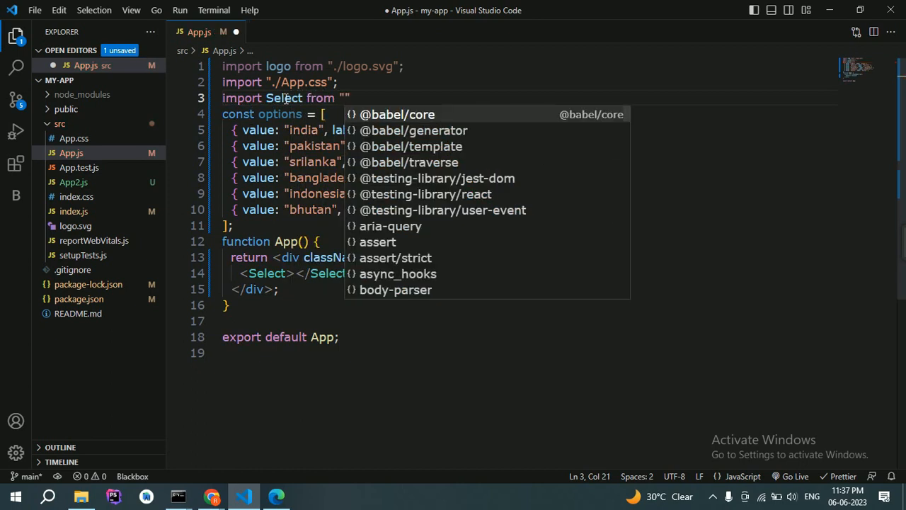
pyautogui.write('react-select')
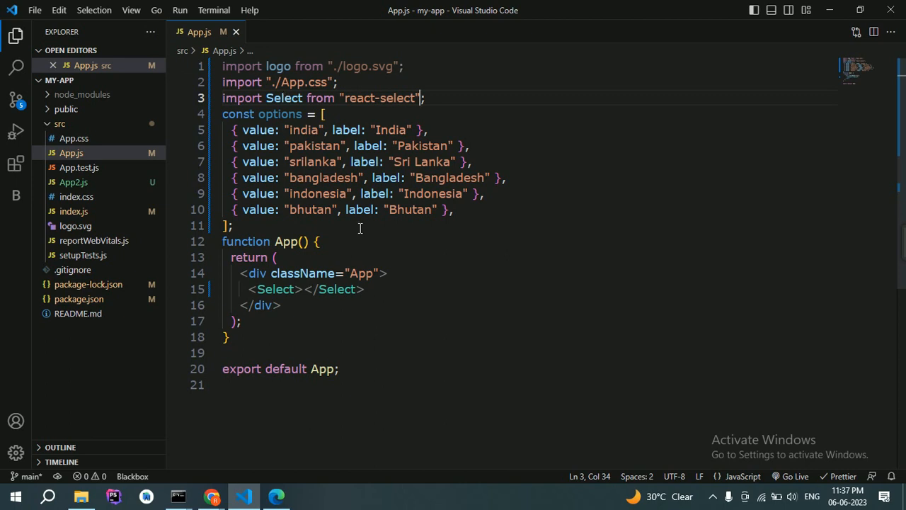
pyautogui.click(365, 289)
pyautogui.write('/>')
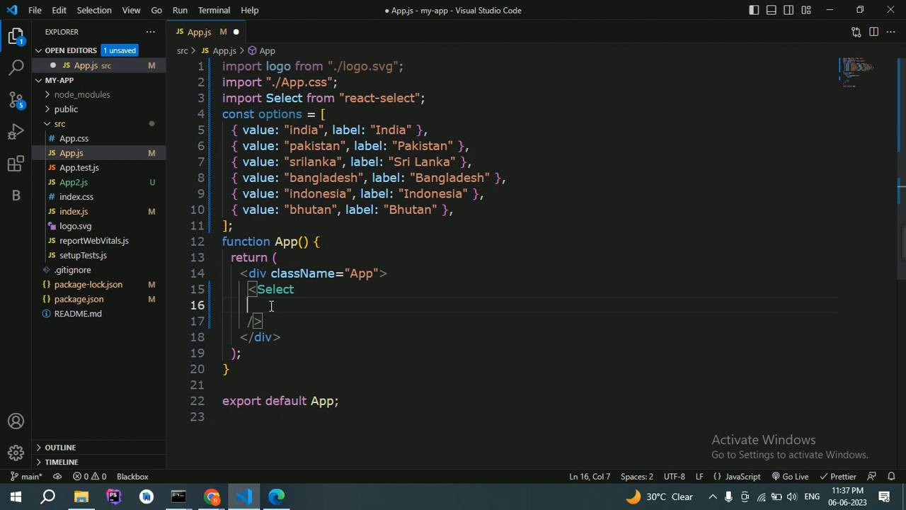
# Give the Select an options={options} prop on its own line.
pyautogui.doubleClick(280, 114)
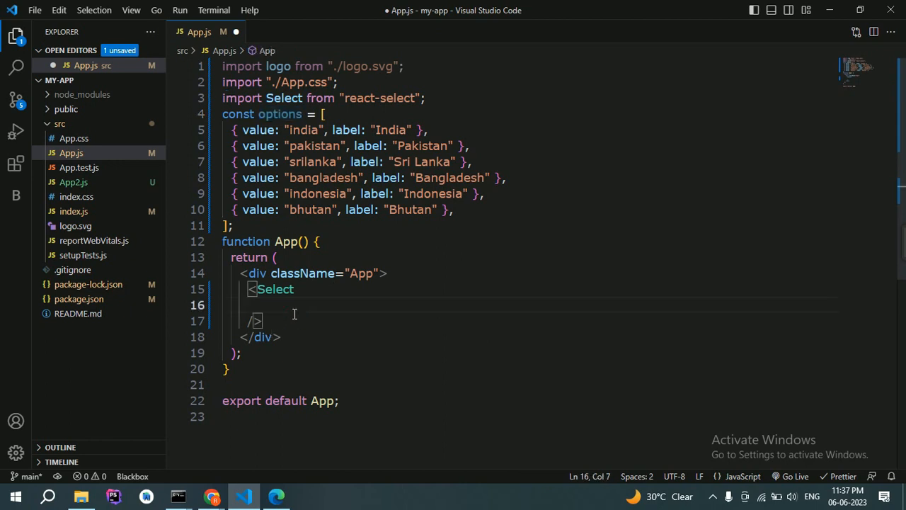
pyautogui.write('optino')
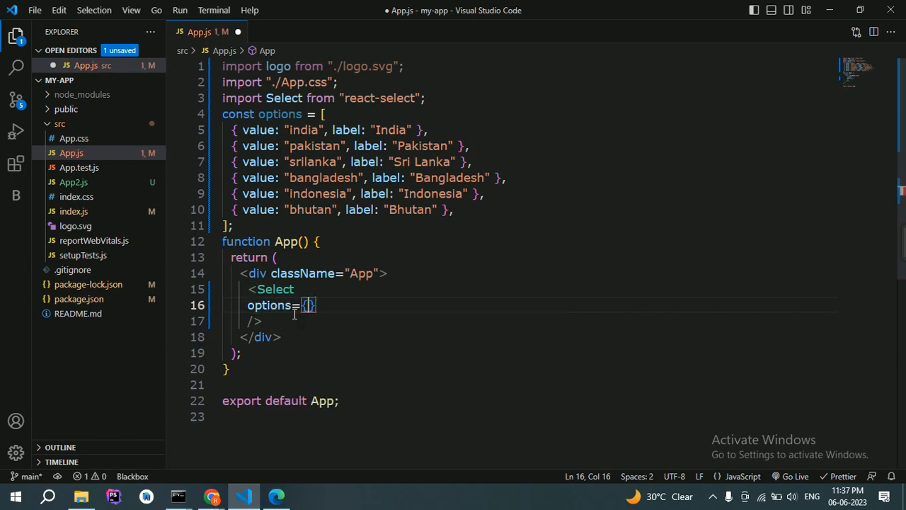
pyautogui.write('optino')
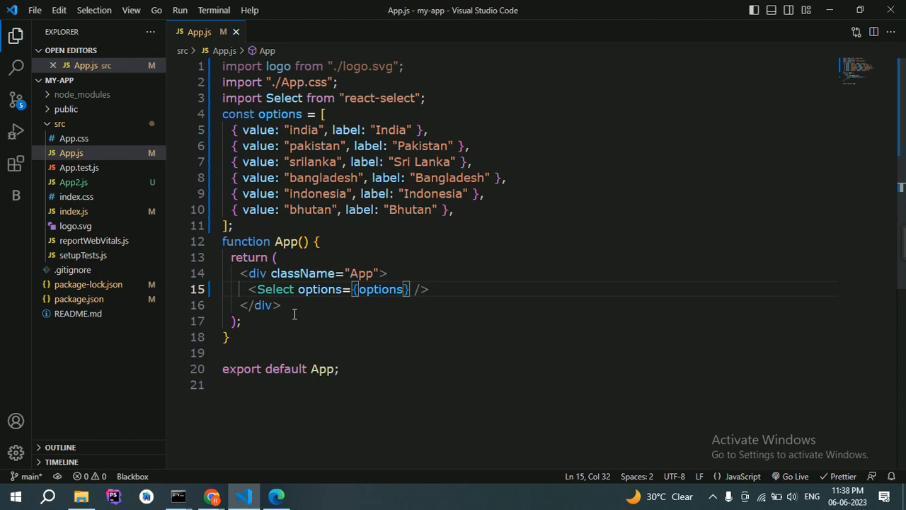
pyautogui.press('Enter')
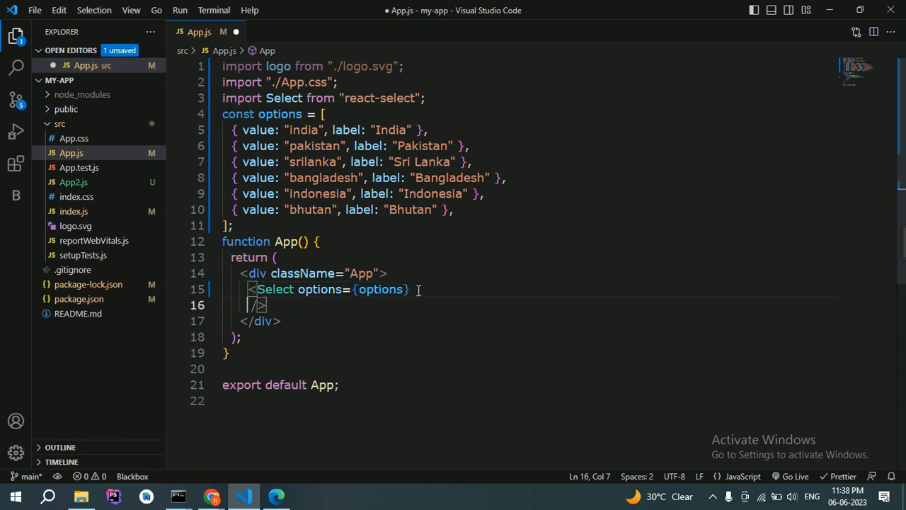
# Add a value={selectedOption} prop to the Select.
pyautogui.write('value')
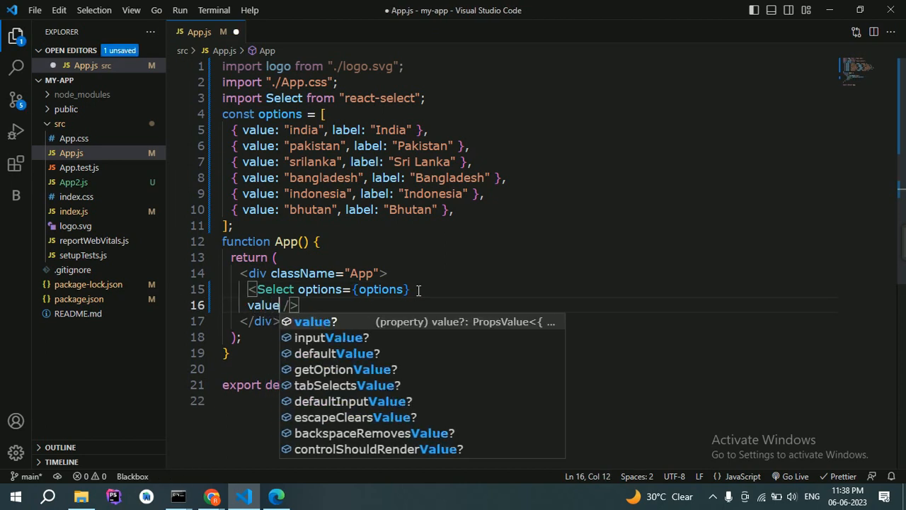
pyautogui.write('={}')
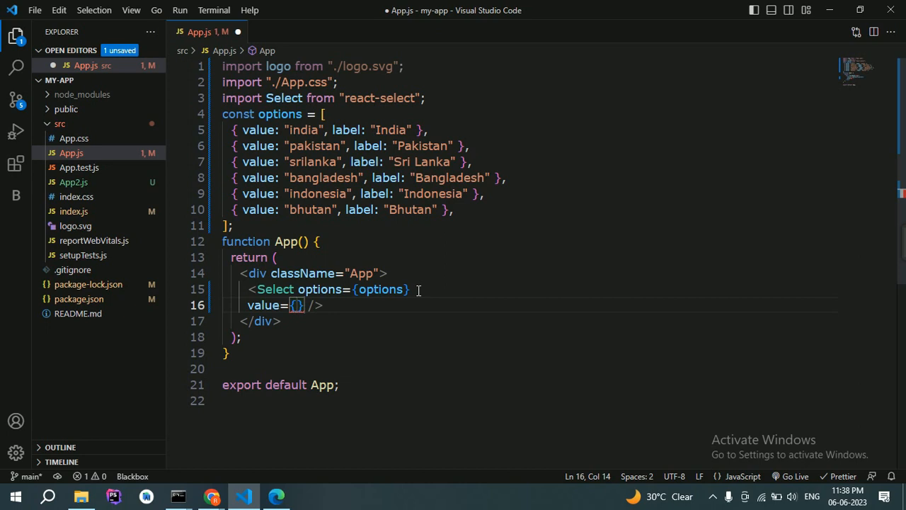
pyautogui.write('selected')
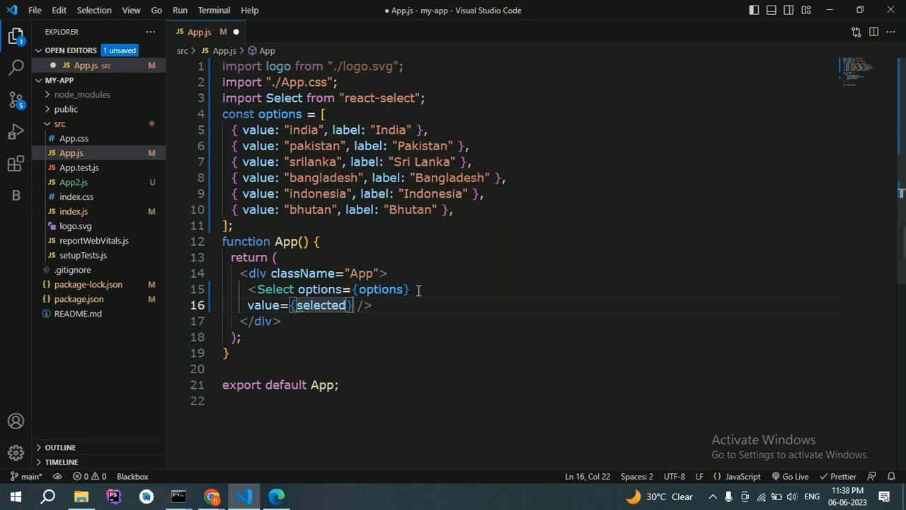
pyautogui.write('Option')
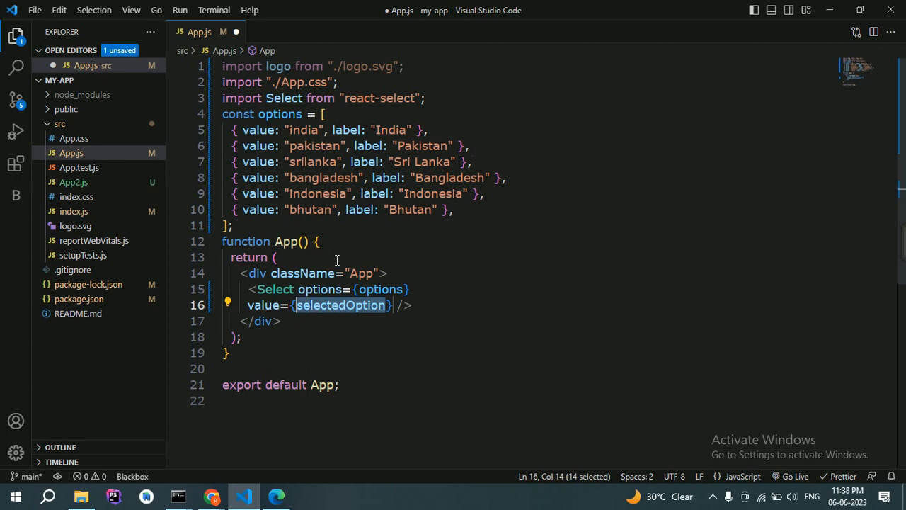
# Declare const [selectedOption, setSelectedOption] = useState in App.
pyautogui.write('const[selectedOption')
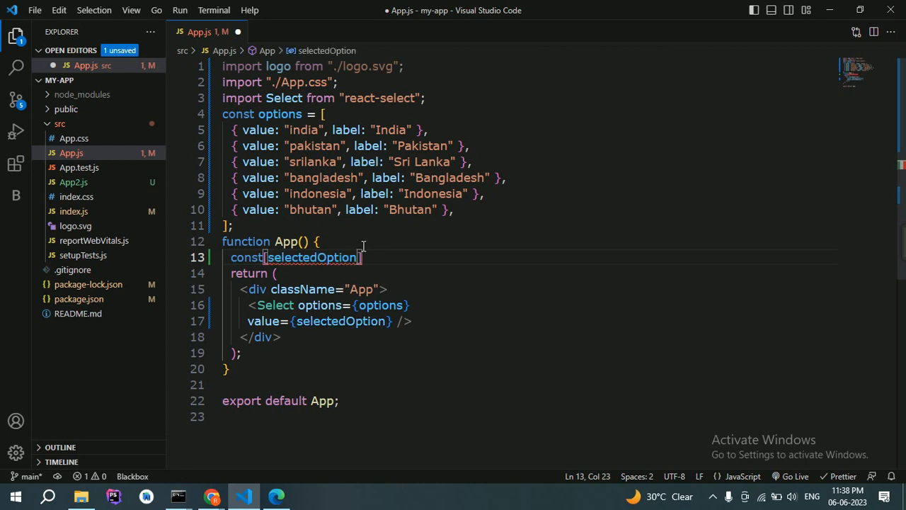
pyautogui.write(', setSelectedOp')
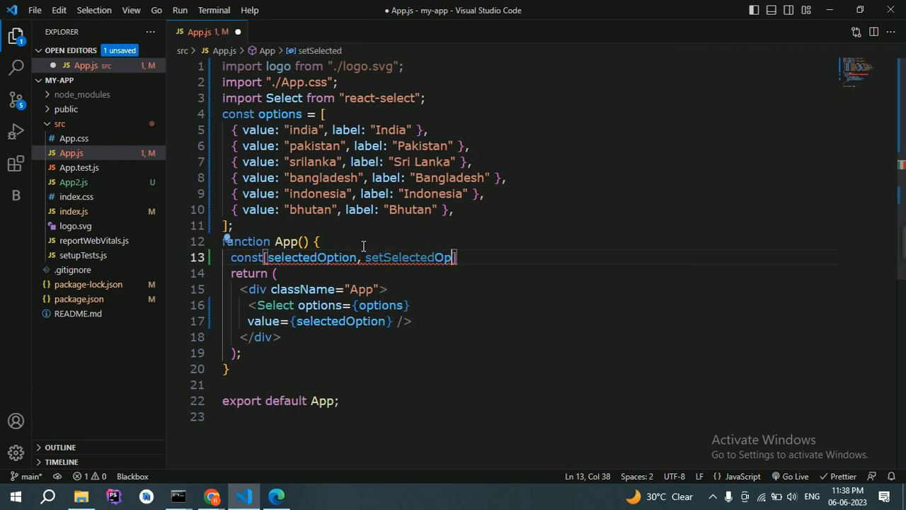
pyautogui.write('tion]')
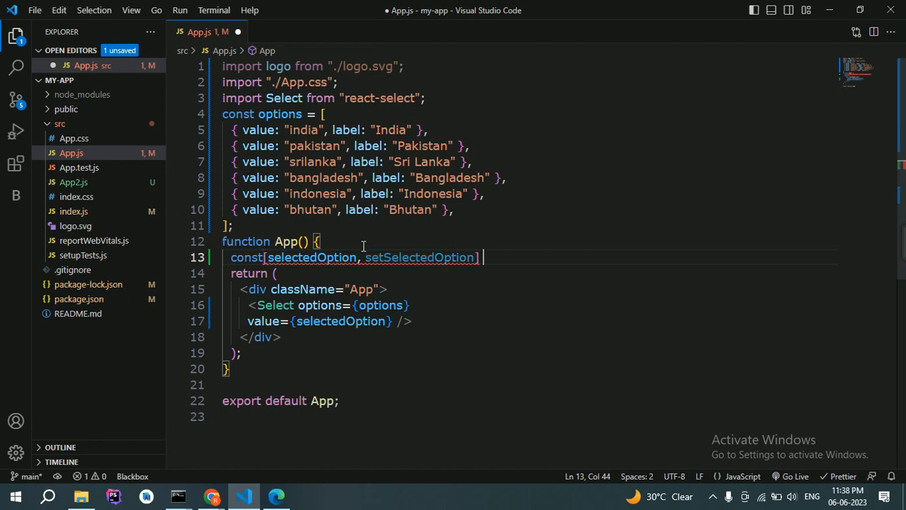
pyautogui.write('= useStae')
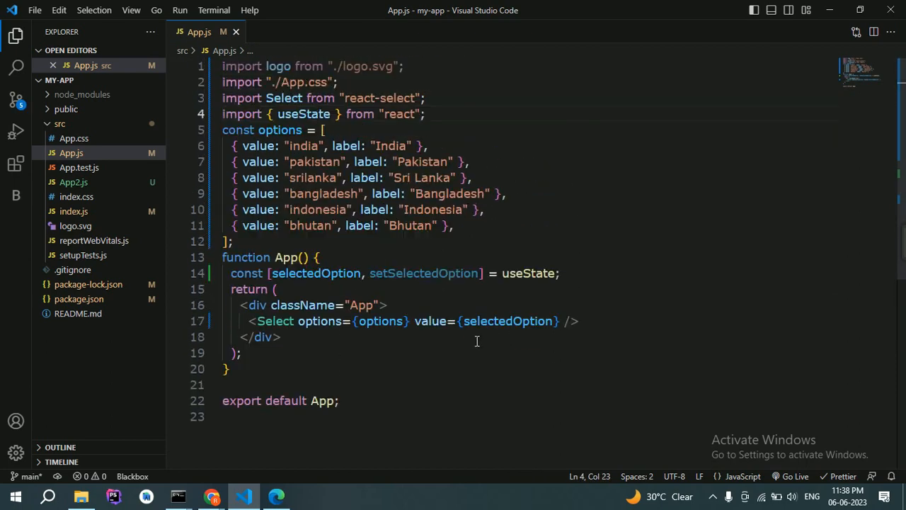
# Add an onChange={handleChange} prop to the Select on a new line.
pyautogui.press('Enter')
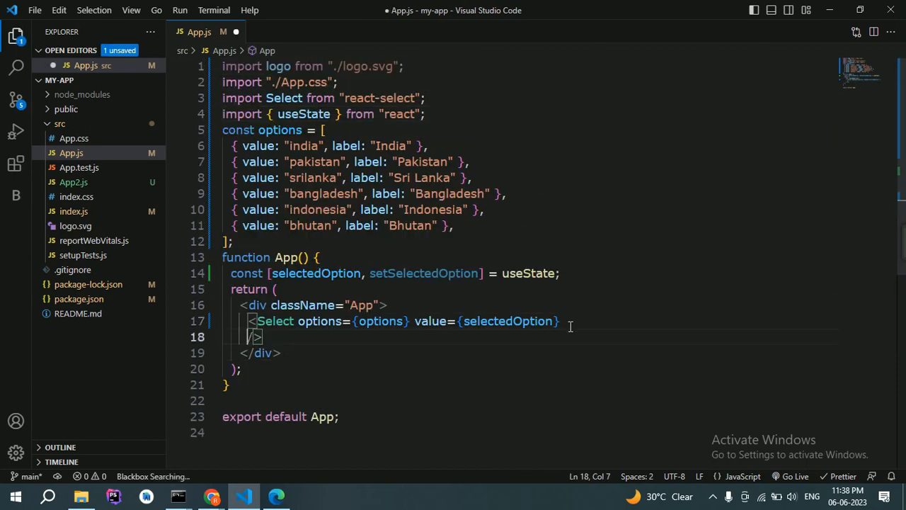
pyautogui.press('Enter')
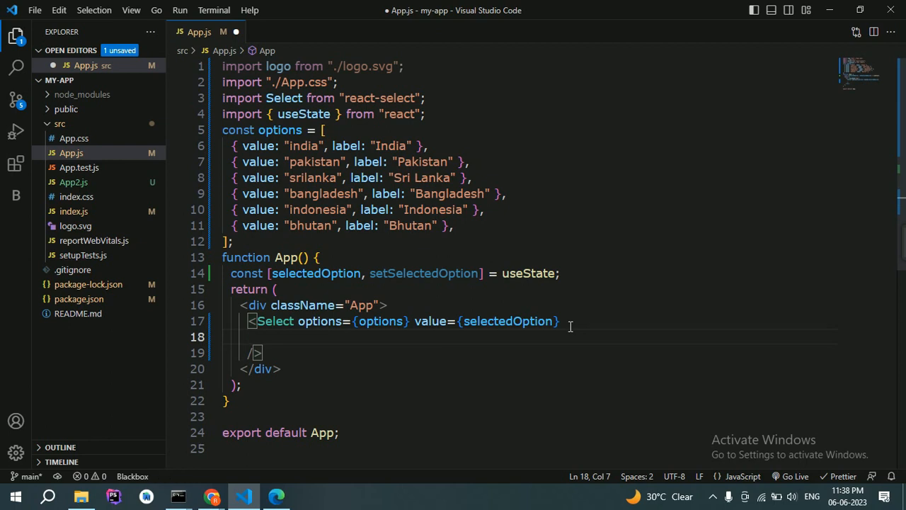
pyautogui.write('onChn')
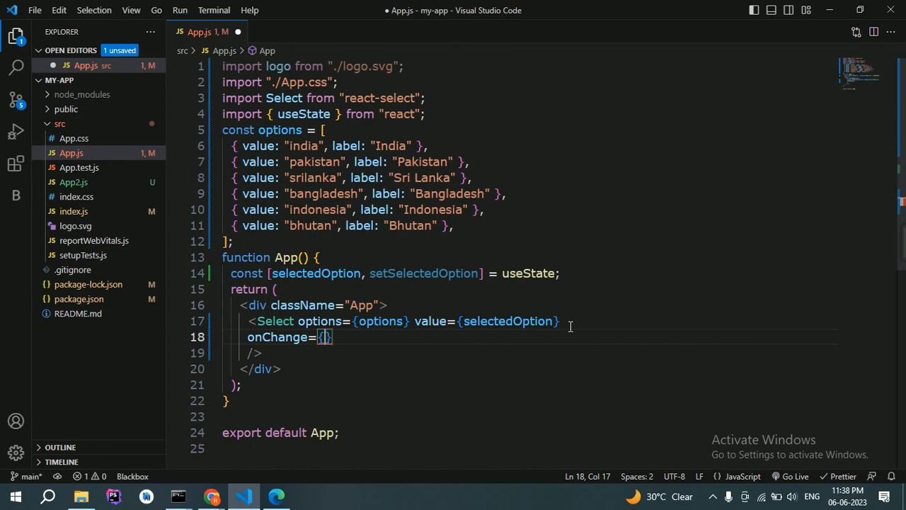
pyautogui.write('handleCh')
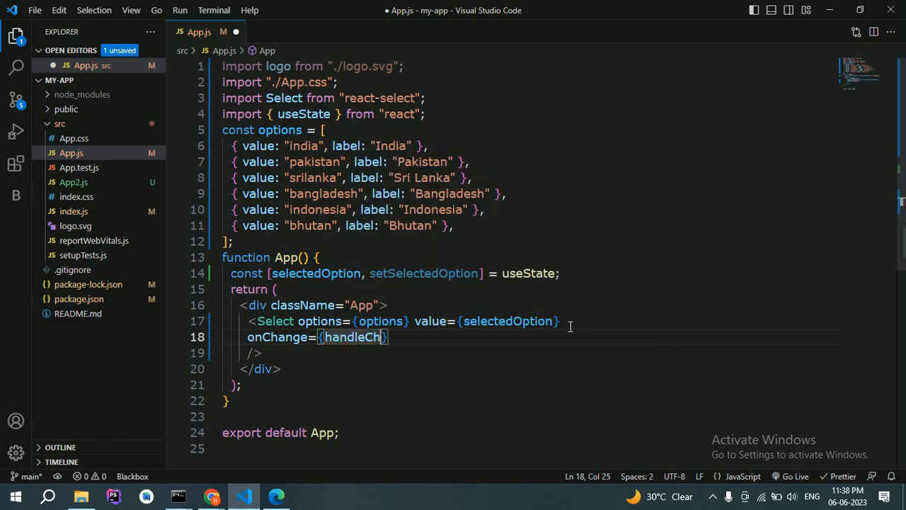
pyautogui.write('ange')
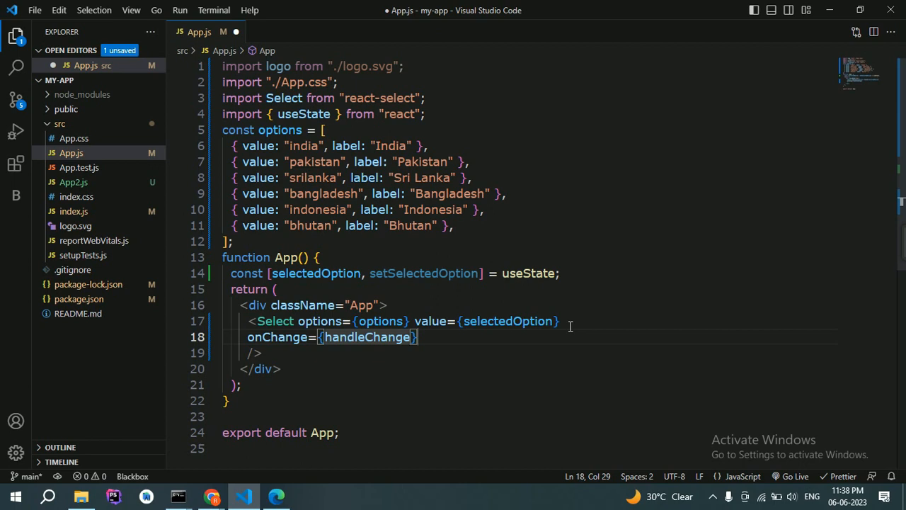
pyautogui.doubleClick(366, 337)
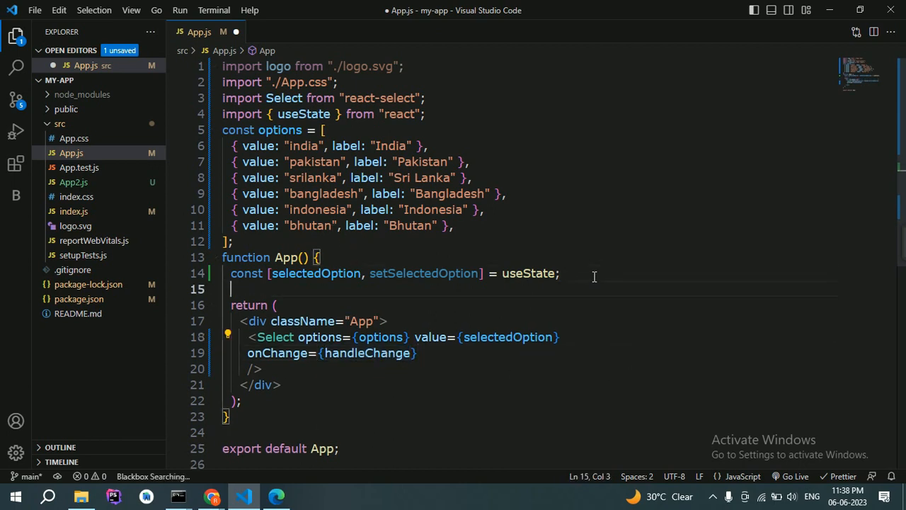
# Write the handleChange arrow function taking a selectedOption parameter.
pyautogui.write('const')
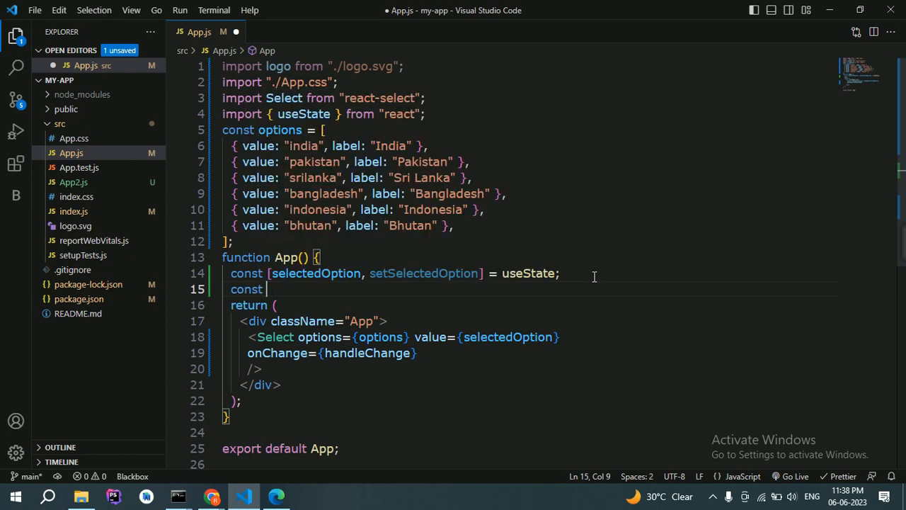
pyautogui.write('handleChange=')
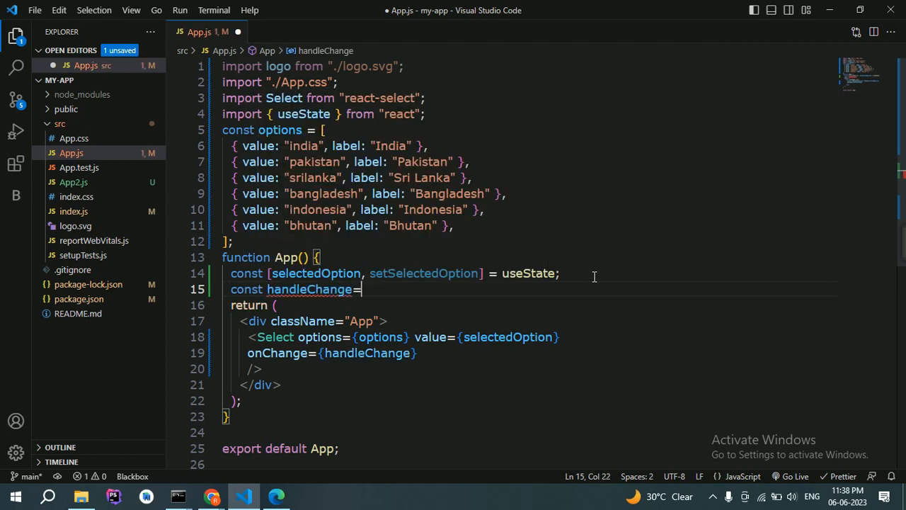
pyautogui.write('()')
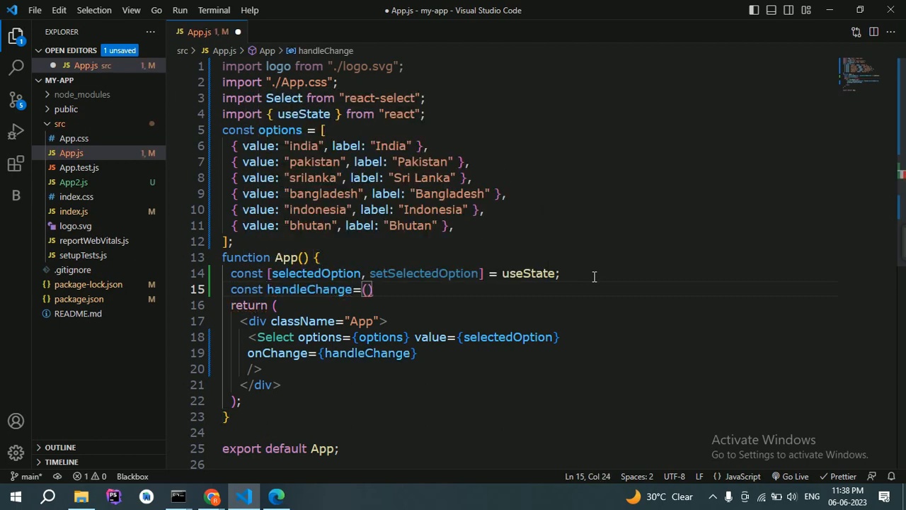
pyautogui.write('=>{')
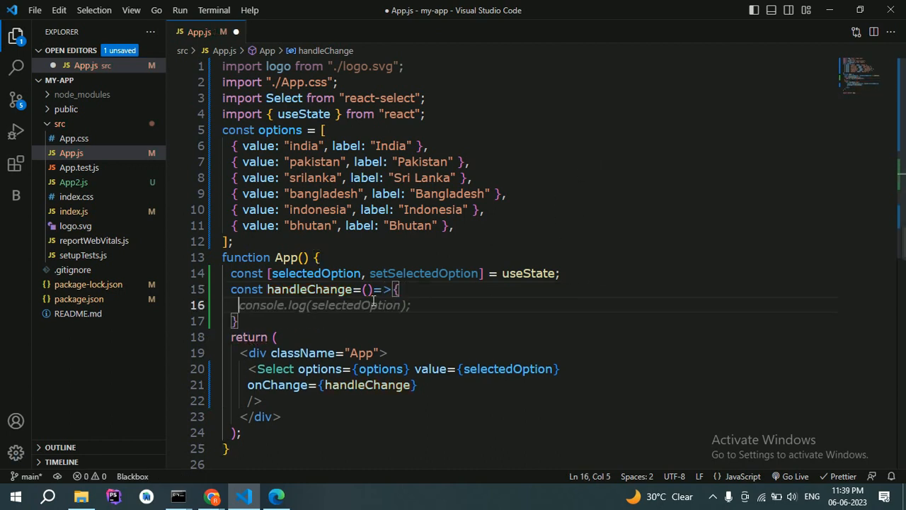
pyautogui.write('selected')
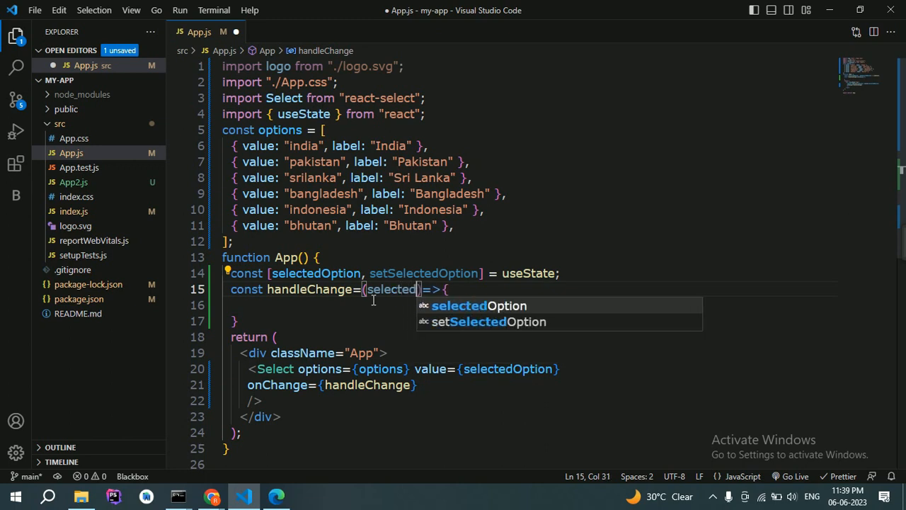
pyautogui.write('Option')
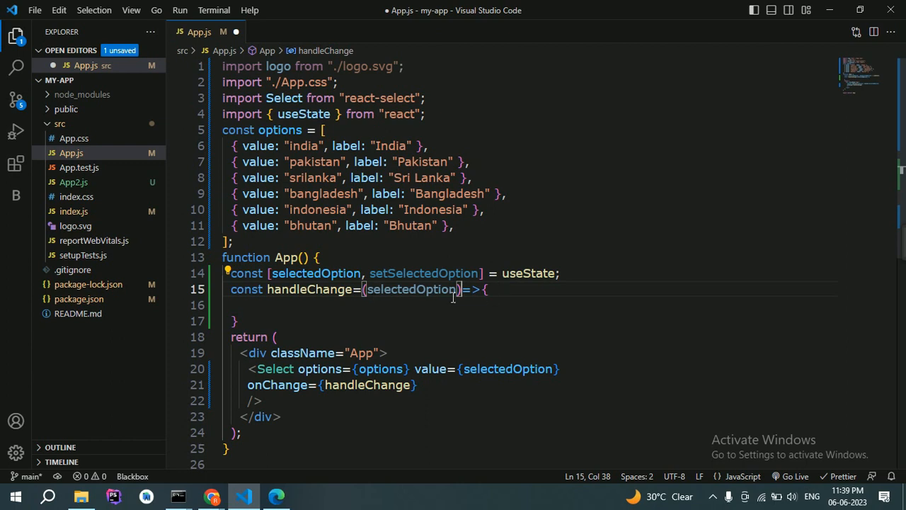
# Have handleChange call setSelectedOption(selectedOption) and check it matches the onChange handler name.
pyautogui.doubleClick(411, 289)
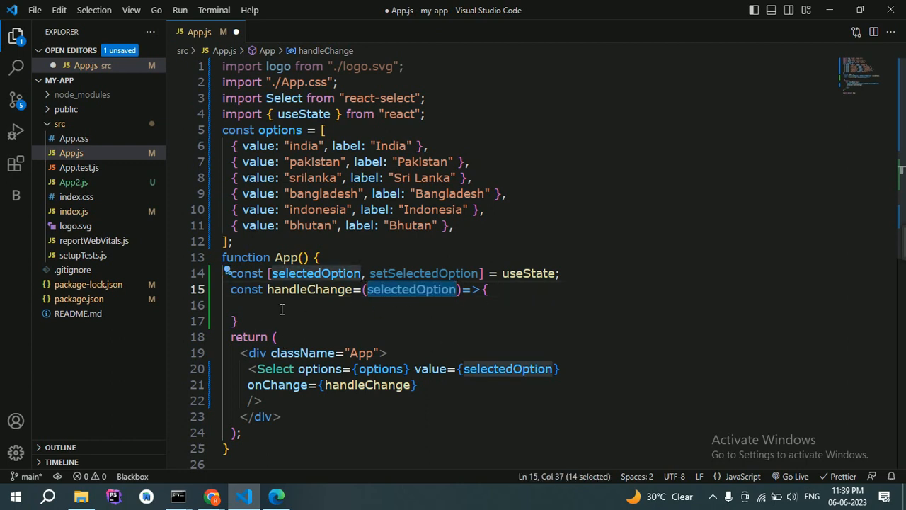
pyautogui.write('se')
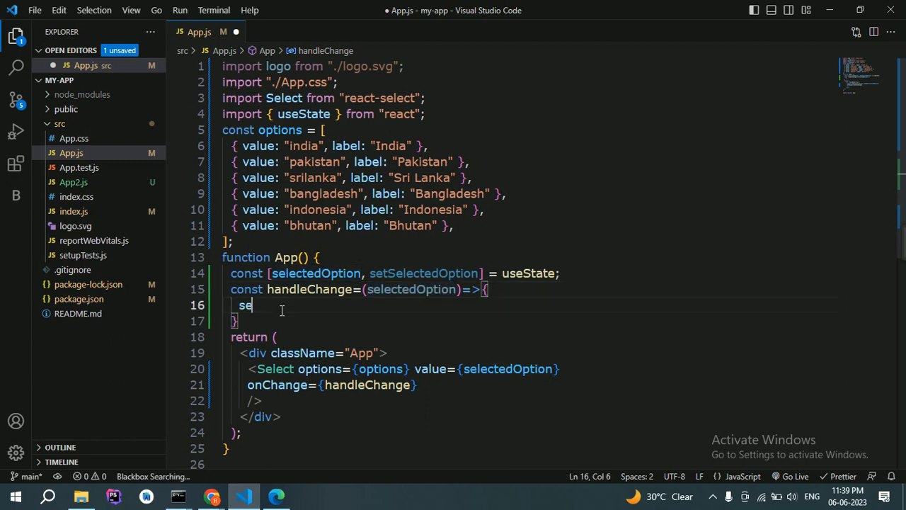
pyautogui.write('tSelectedOption(selectedOption);')
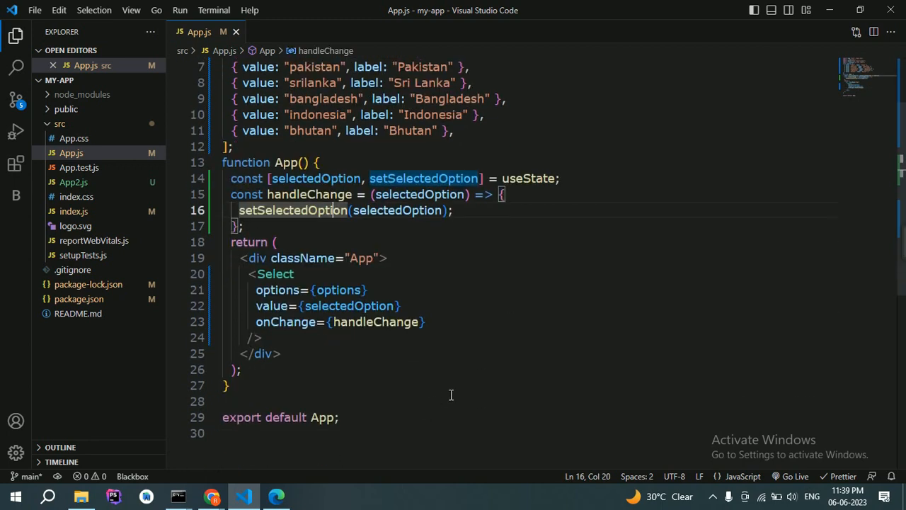
pyautogui.doubleClick(376, 322)
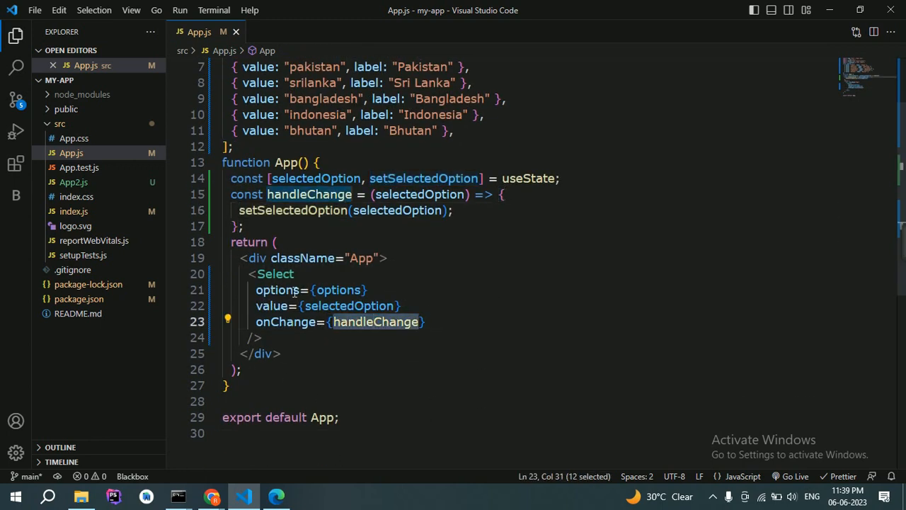
pyautogui.moveTo(338, 191)
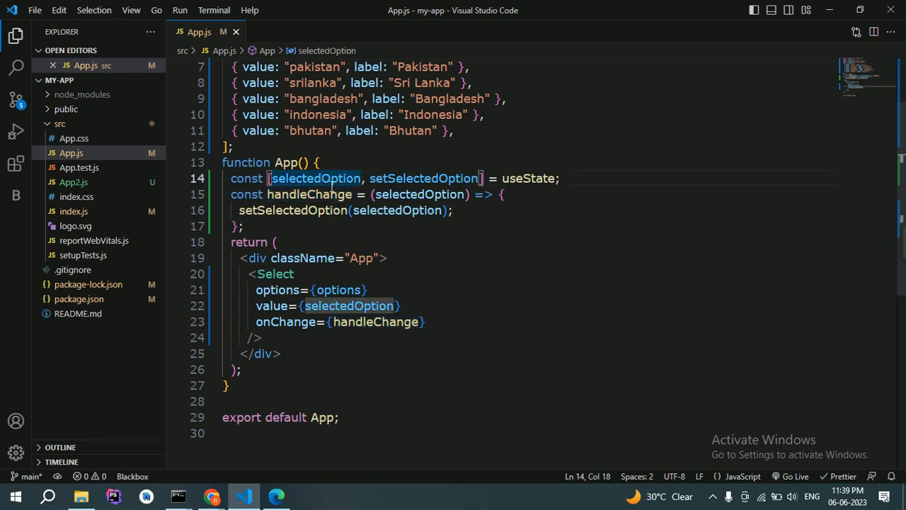
# Initialise selectedOption as null via useState(null) and save App.js.
pyautogui.click(560, 178)
pyautogui.write('(')
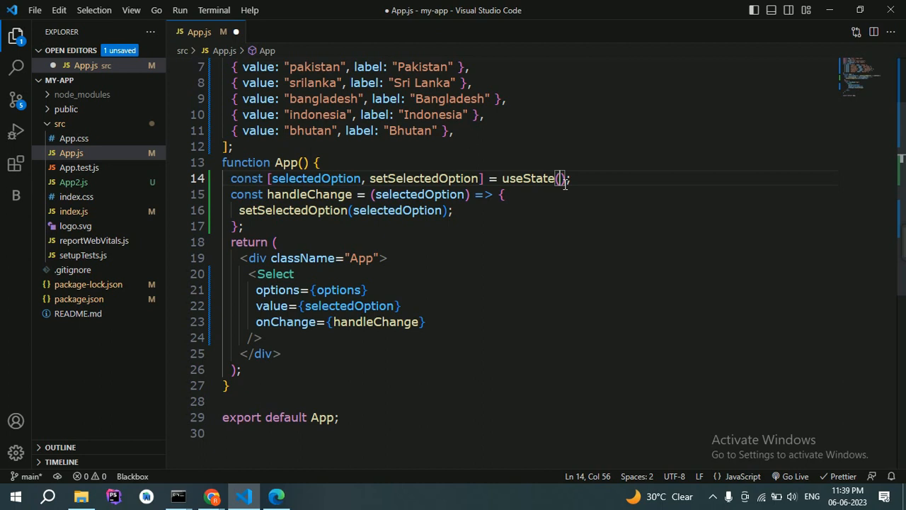
pyautogui.write('null')
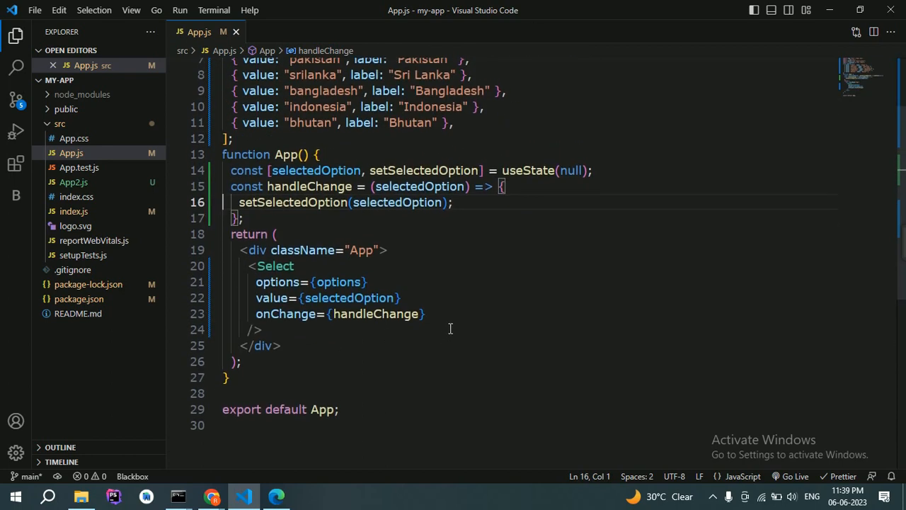
pyautogui.click(426, 314)
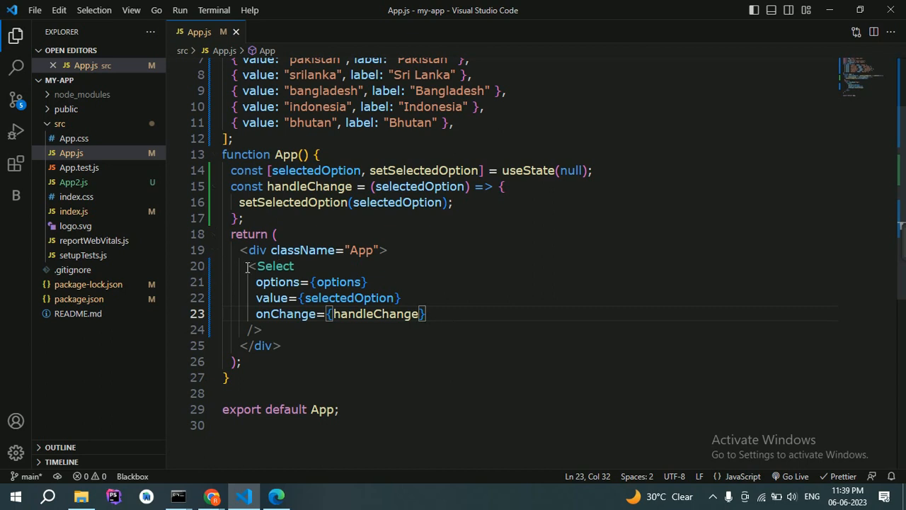
# Add style={{ maxWidth: "200px" }} to the App div around the Select.
pyautogui.click(299, 329)
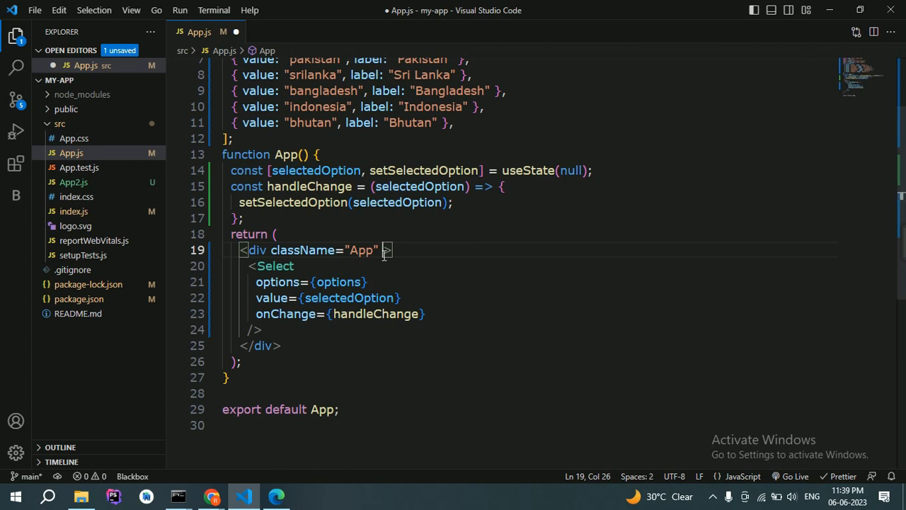
pyautogui.write('style={}')
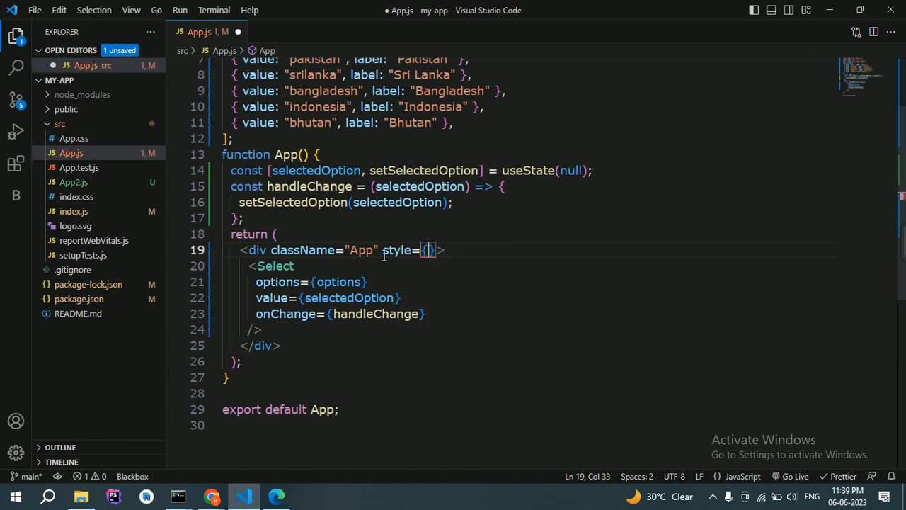
pyautogui.write('{')
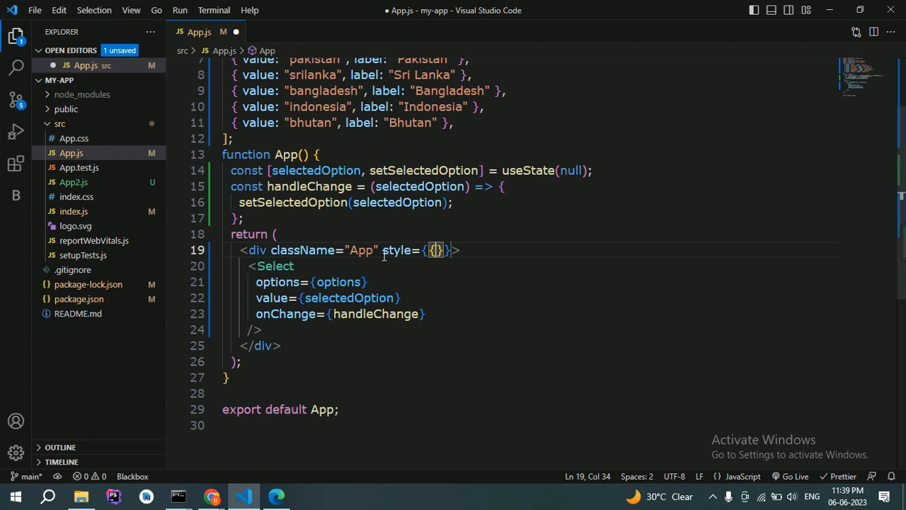
pyautogui.write('maxWi')
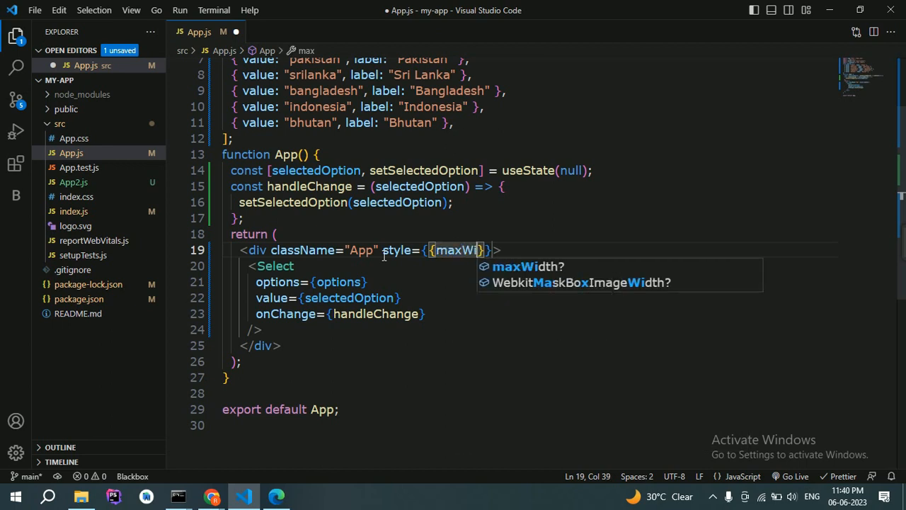
pyautogui.press('Tab')
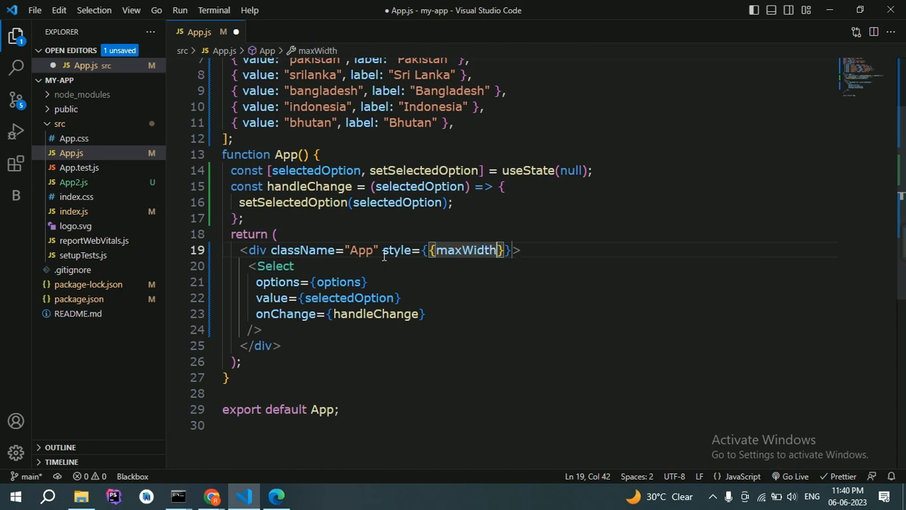
pyautogui.write(':"200"')
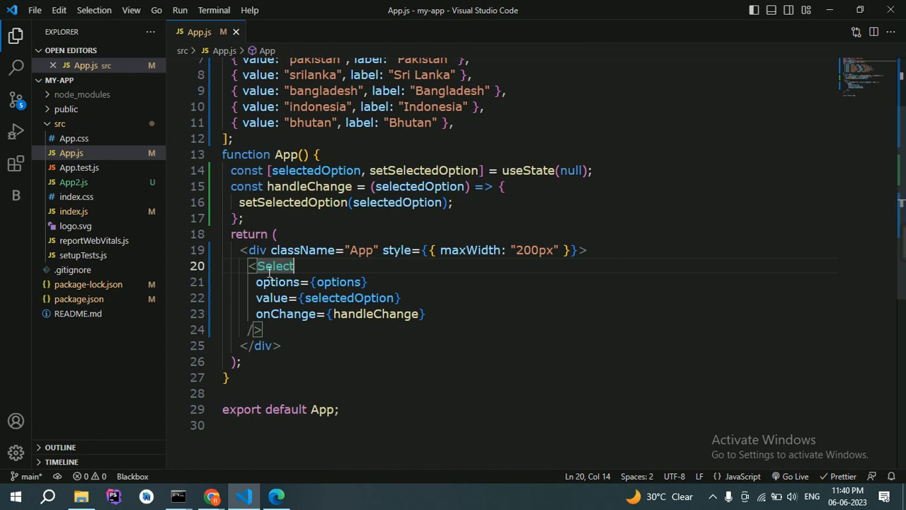
pyautogui.scroll(3)
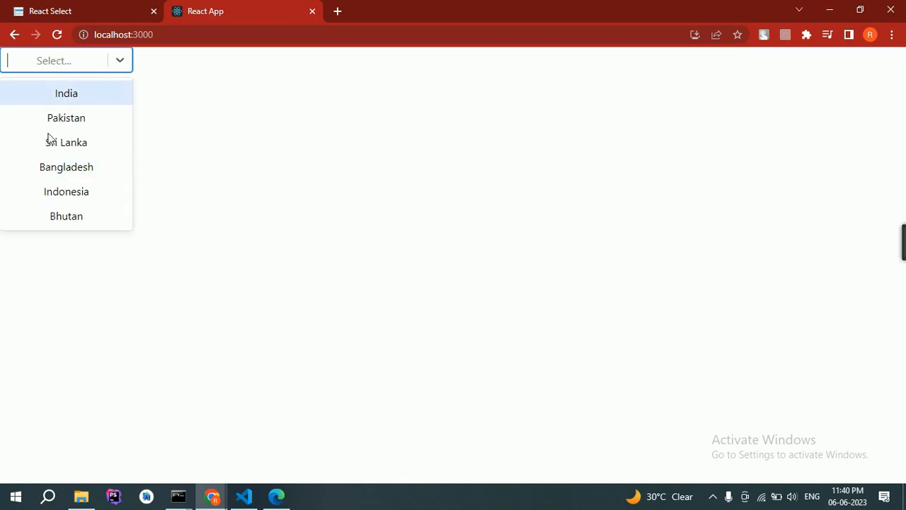
pyautogui.moveTo(66, 123)
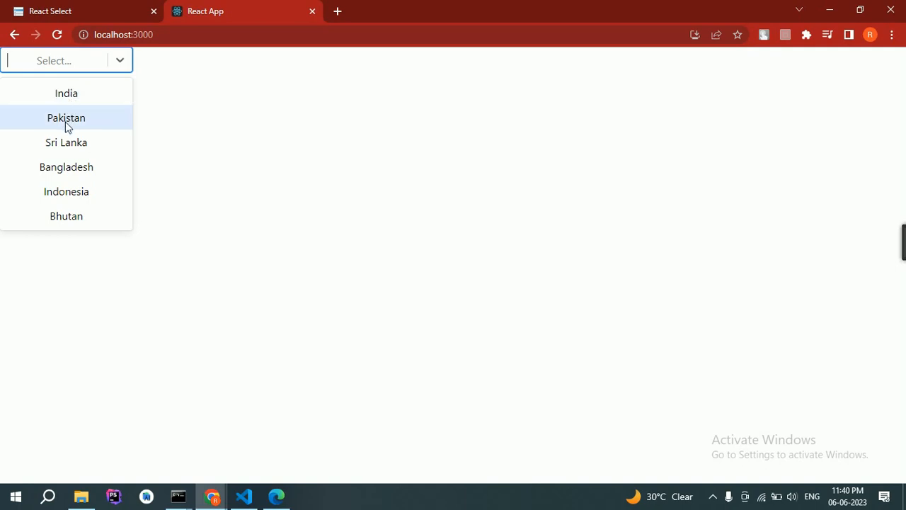
pyautogui.moveTo(119, 138)
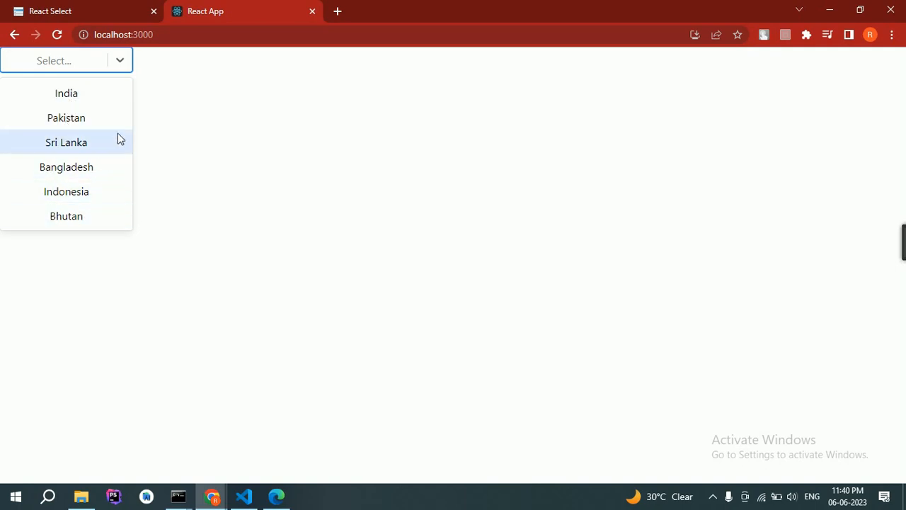
pyautogui.moveTo(91, 71)
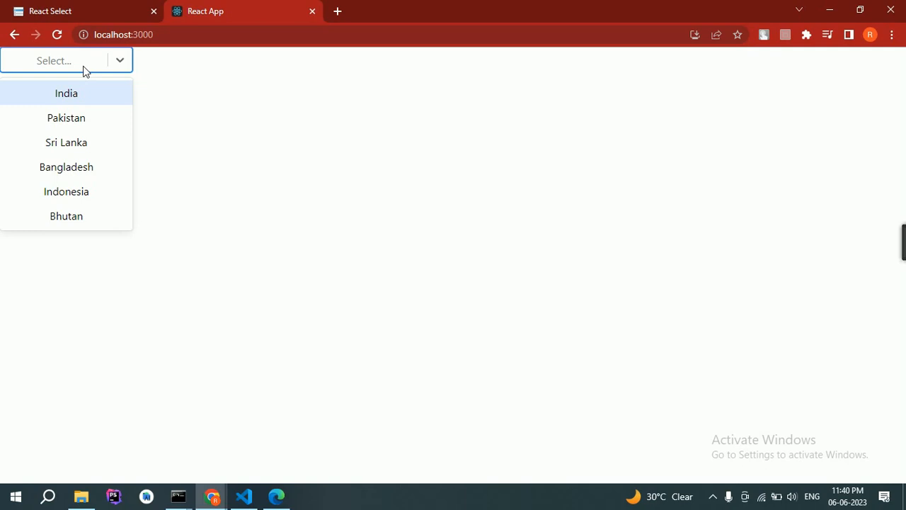
# Filter the country Select with 'ind' then 'bh' and choose Bhutan.
pyautogui.write('ind')
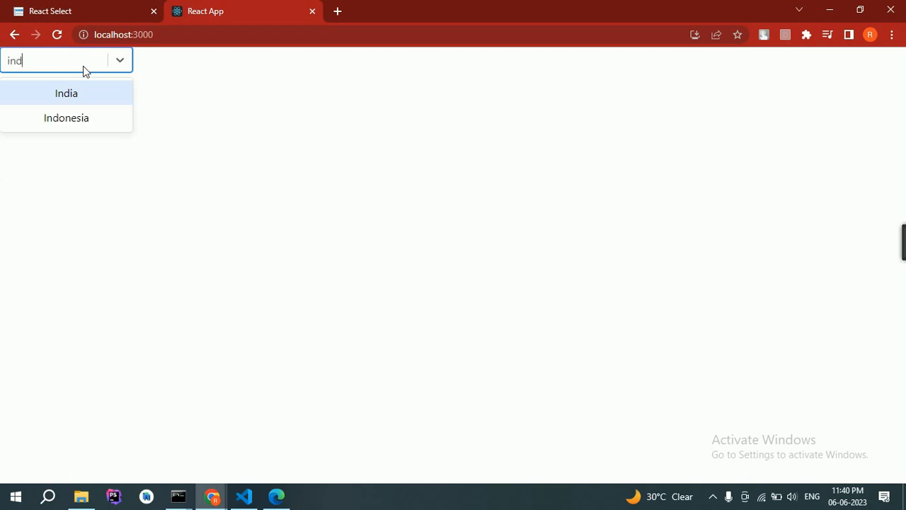
pyautogui.moveTo(85, 93)
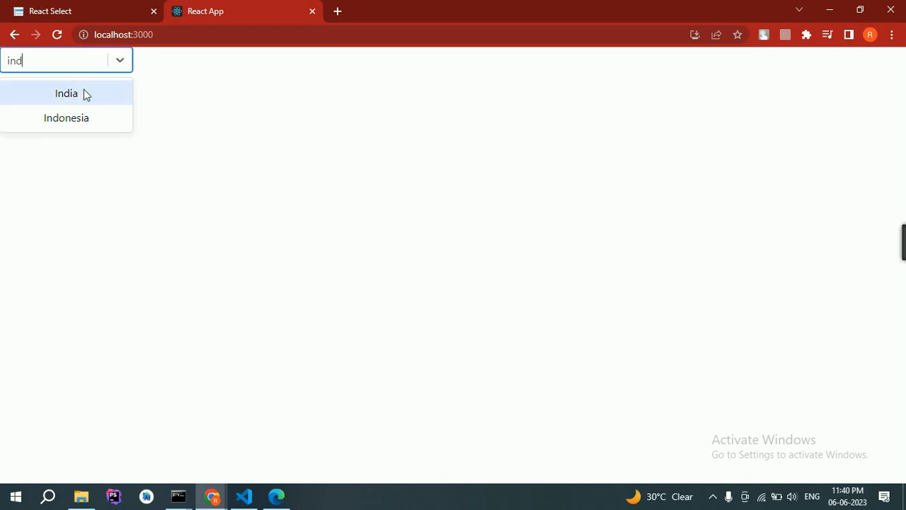
pyautogui.moveTo(60, 64)
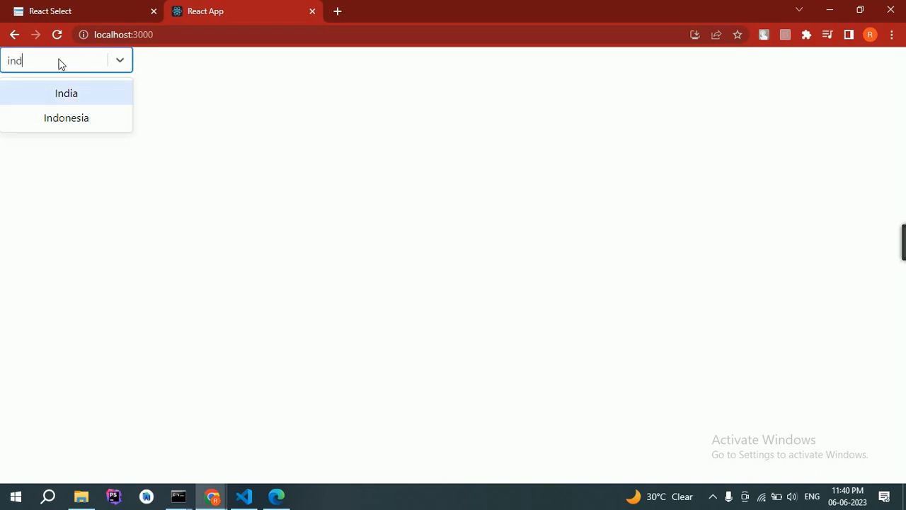
pyautogui.write('bh')
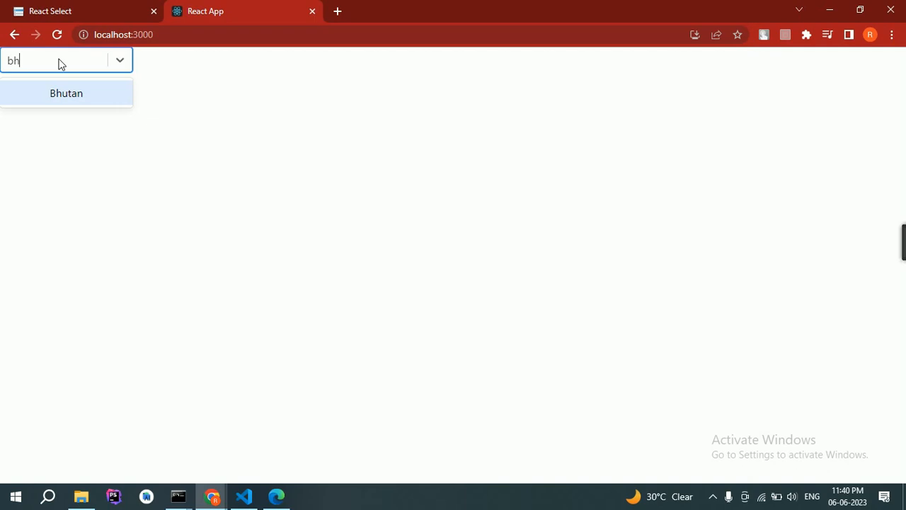
pyautogui.click(243, 496)
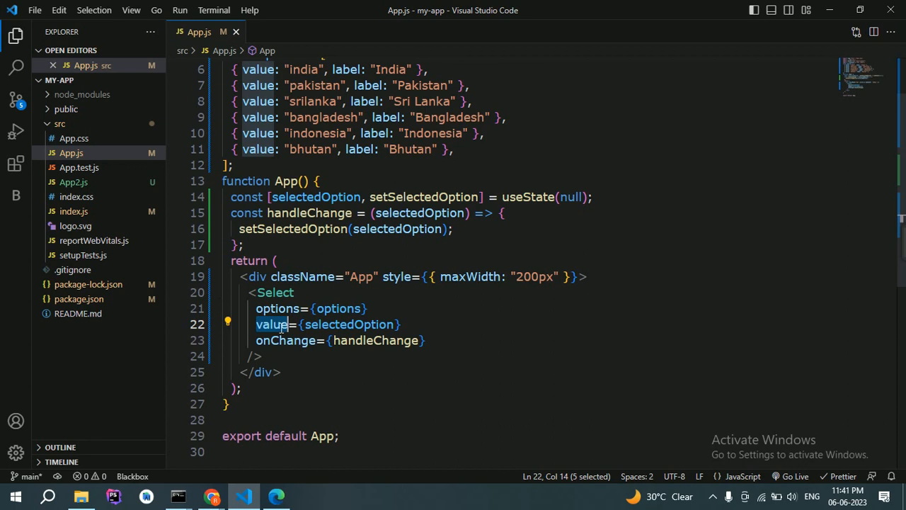
# Add isLoading={true} on the Select below the onChange prop.
pyautogui.doubleClick(285, 340)
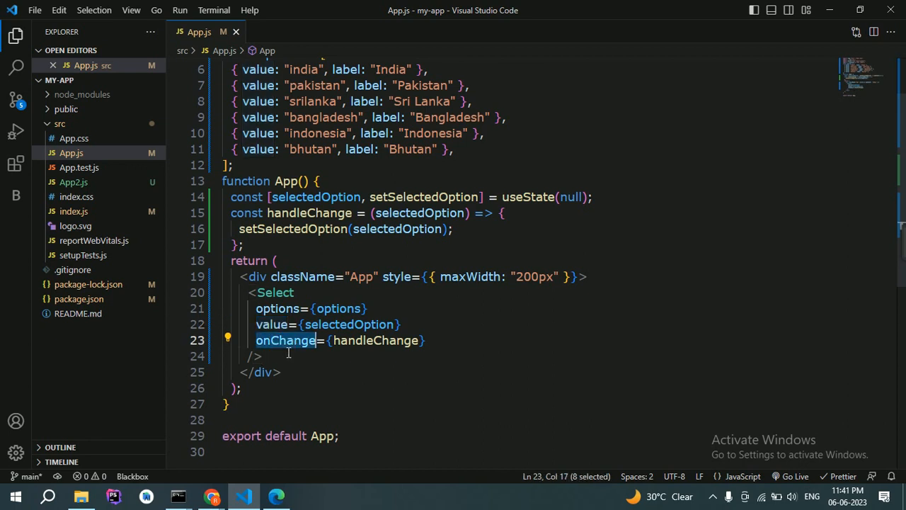
pyautogui.moveTo(448, 340)
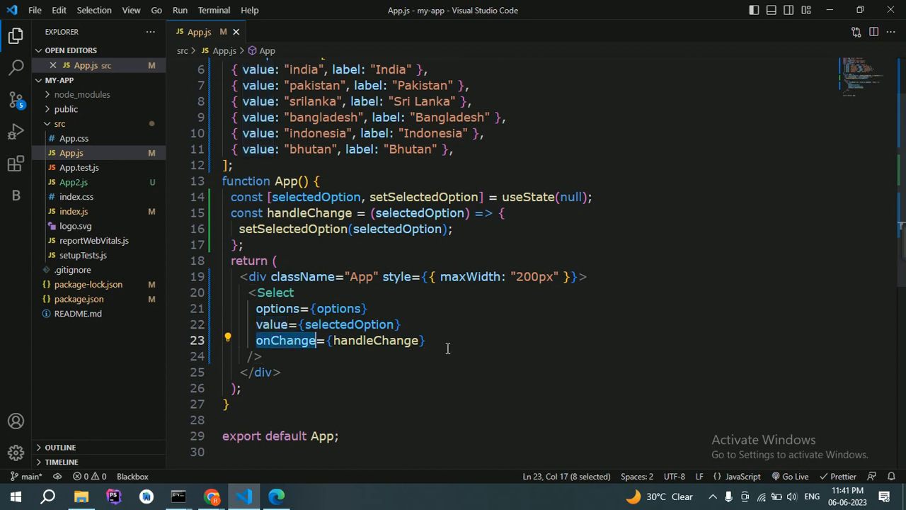
pyautogui.press('Enter')
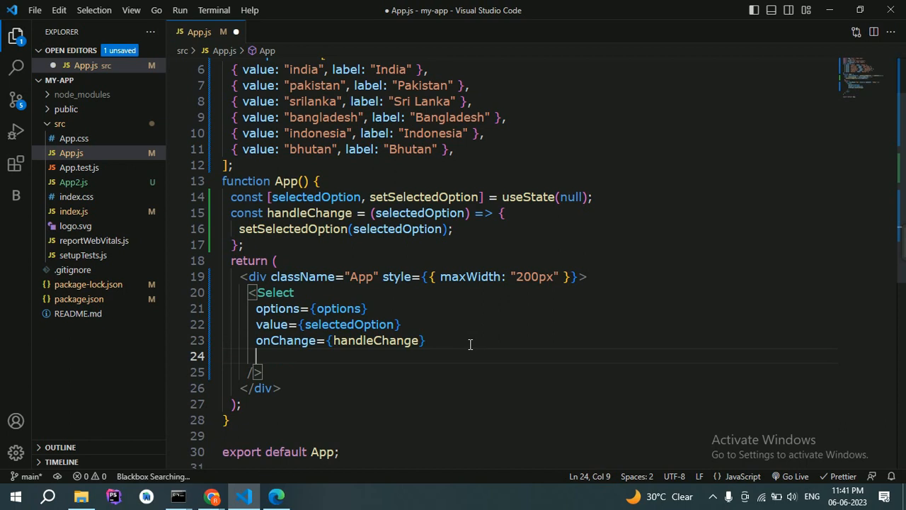
pyautogui.write('isl')
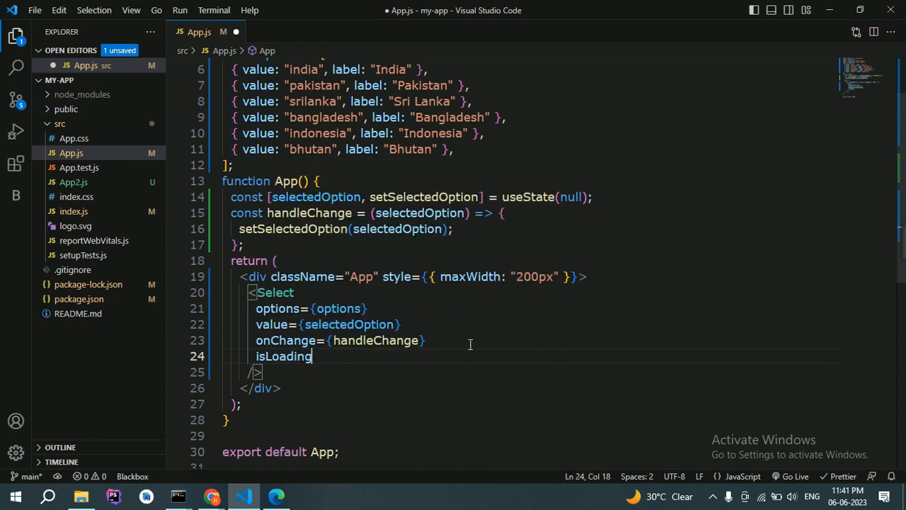
pyautogui.press('ctrl+s')
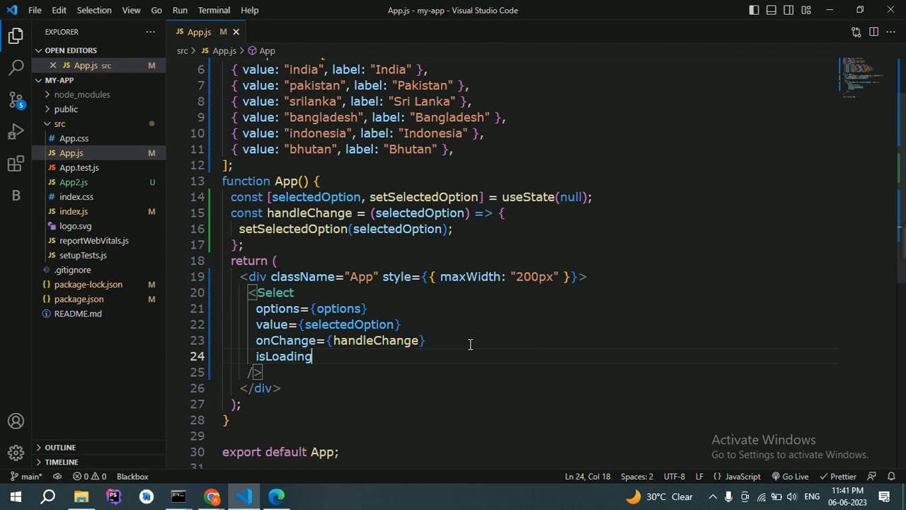
pyautogui.write('={}')
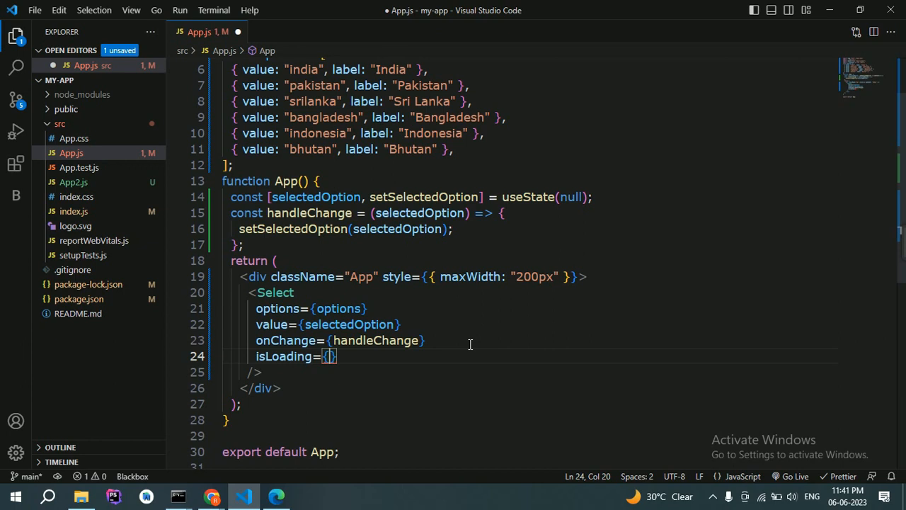
pyautogui.write('true')
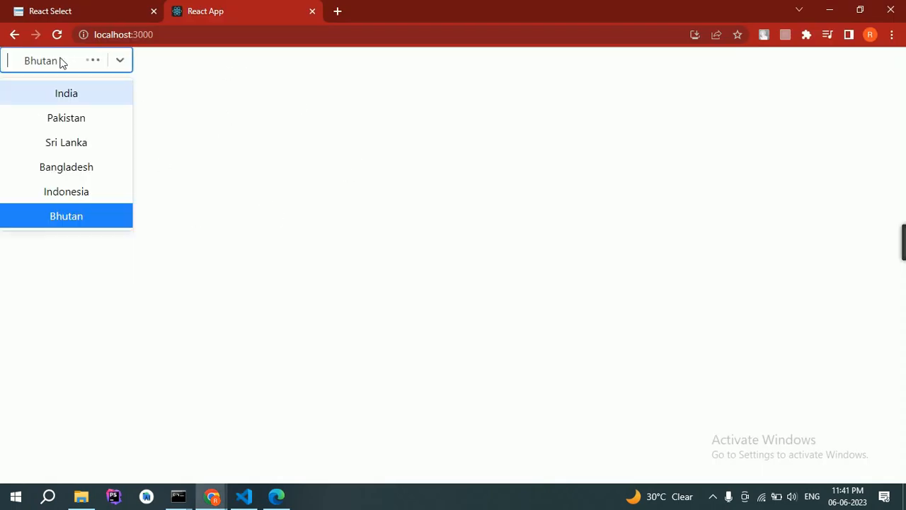
# Filter the loading dropdown with 'ind' and pick a matching country.
pyautogui.write('ind')
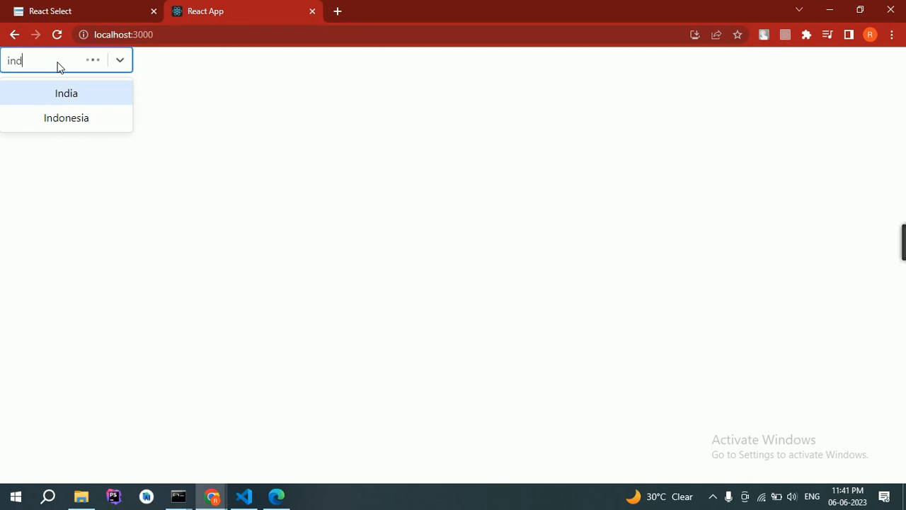
pyautogui.click(243, 496)
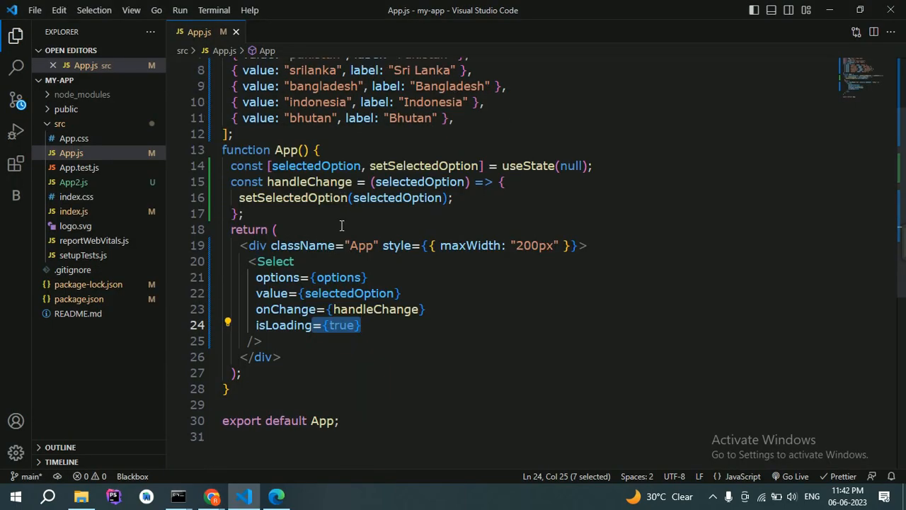
pyautogui.scroll(-3)
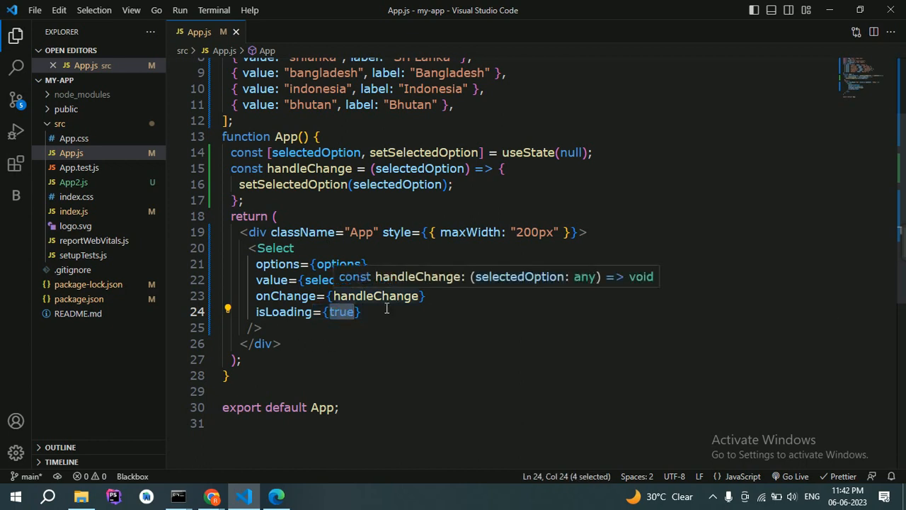
pyautogui.write('loadingStat')
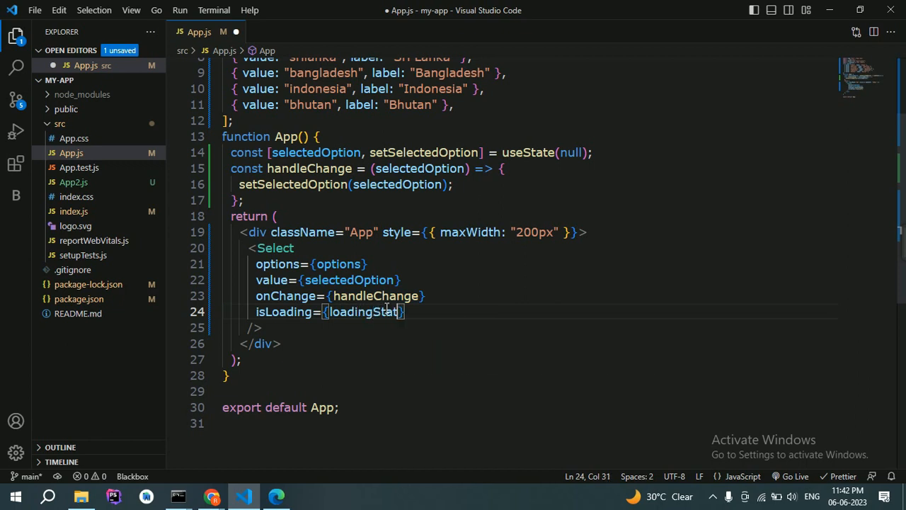
pyautogui.doubleClick(366, 312)
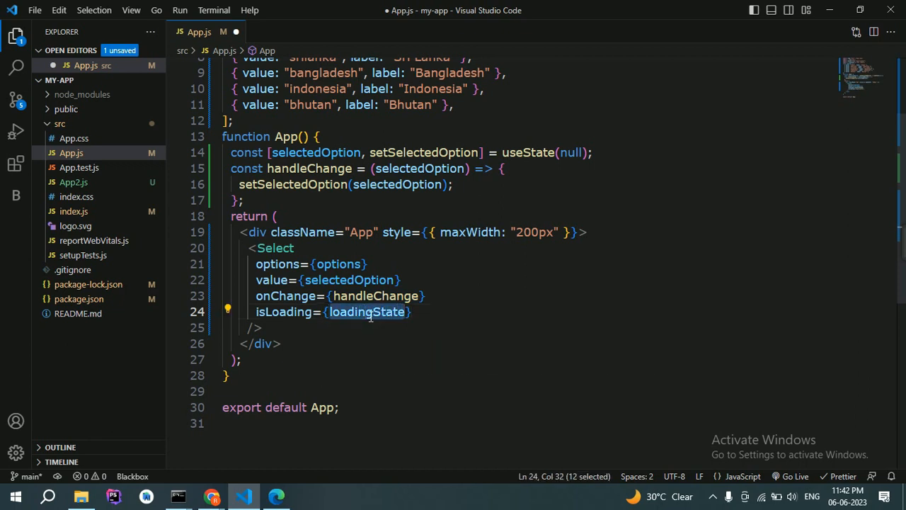
pyautogui.moveTo(299, 169)
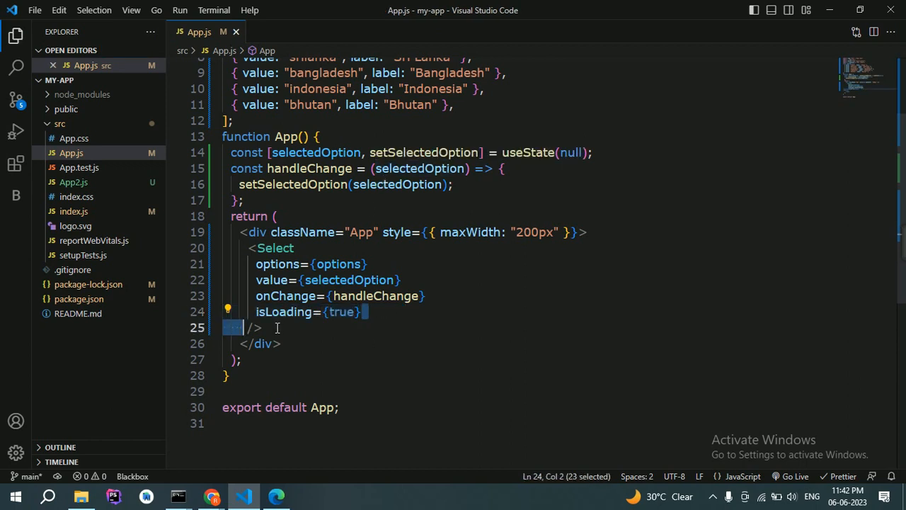
# Replace the isLoading line with isSearchable={false} on the Select.
pyautogui.press('Delete')
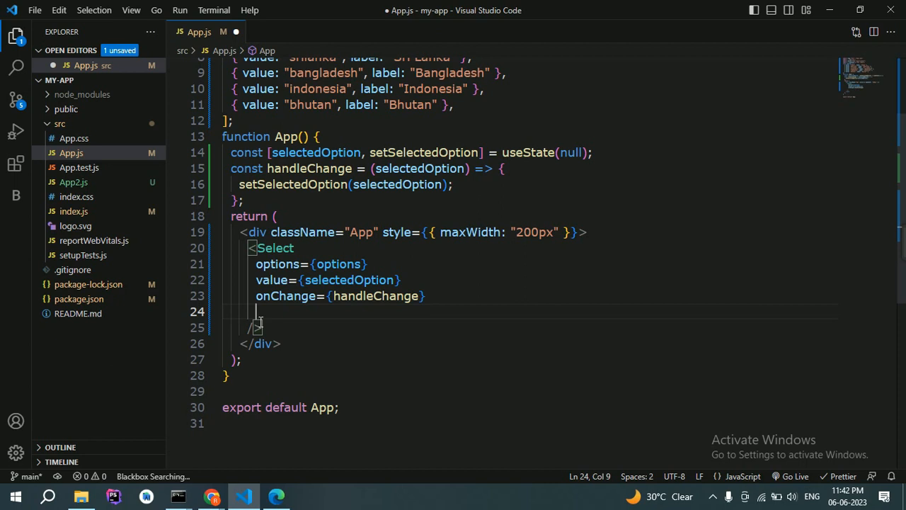
pyautogui.write('isSea')
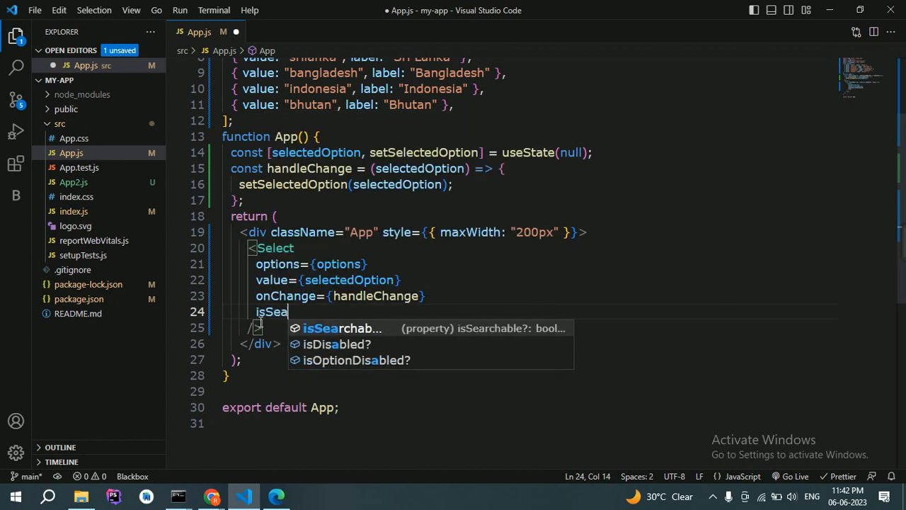
pyautogui.press('Tab')
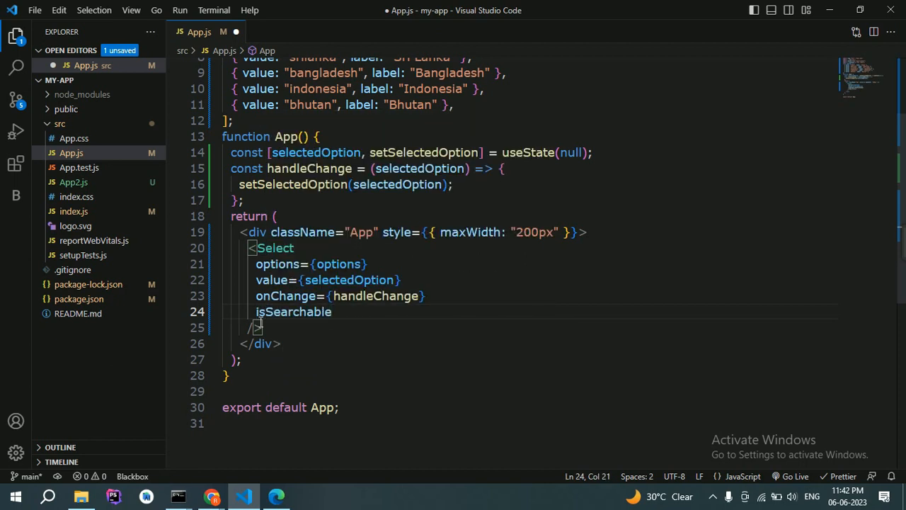
pyautogui.write('={}')
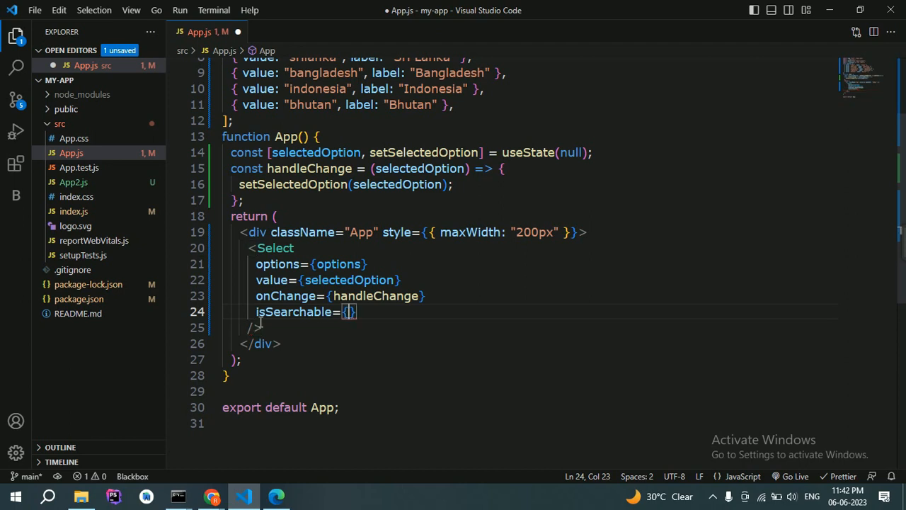
pyautogui.write('false')
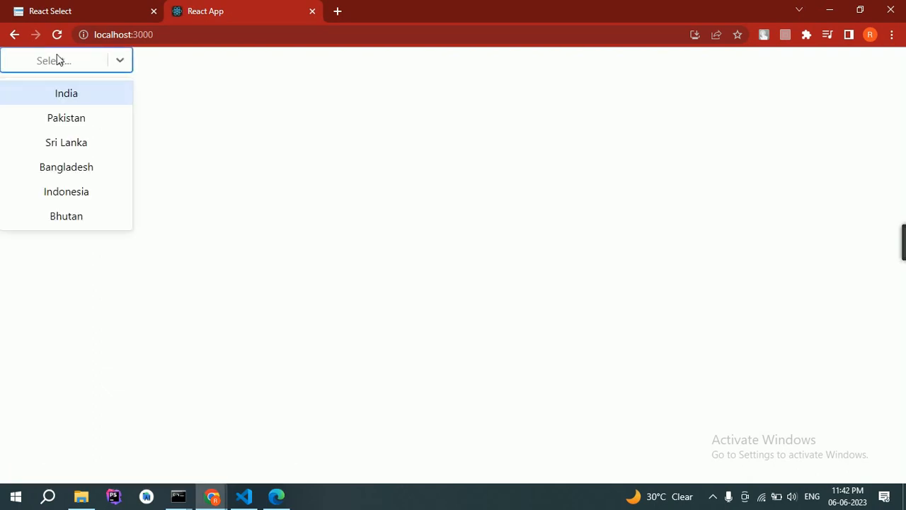
pyautogui.moveTo(43, 65)
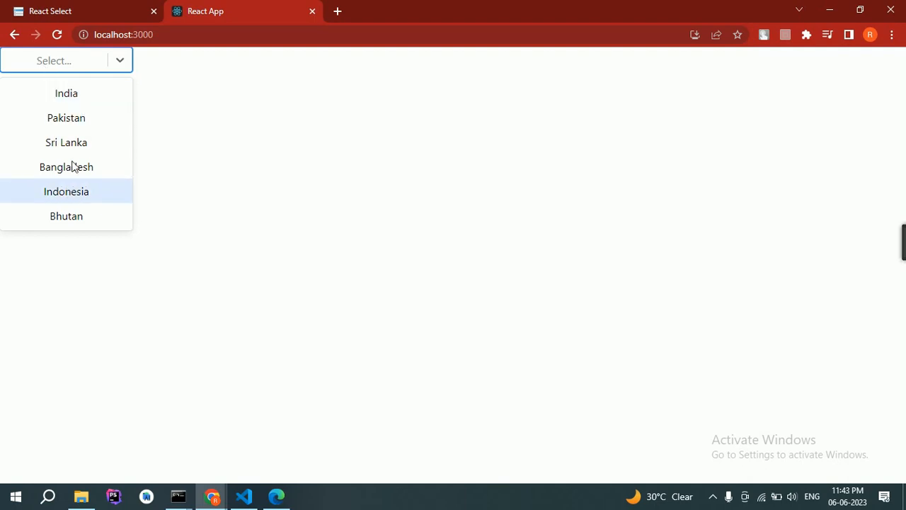
# Choose a country from the non-searchable dropdown in Chrome.
pyautogui.click(243, 496)
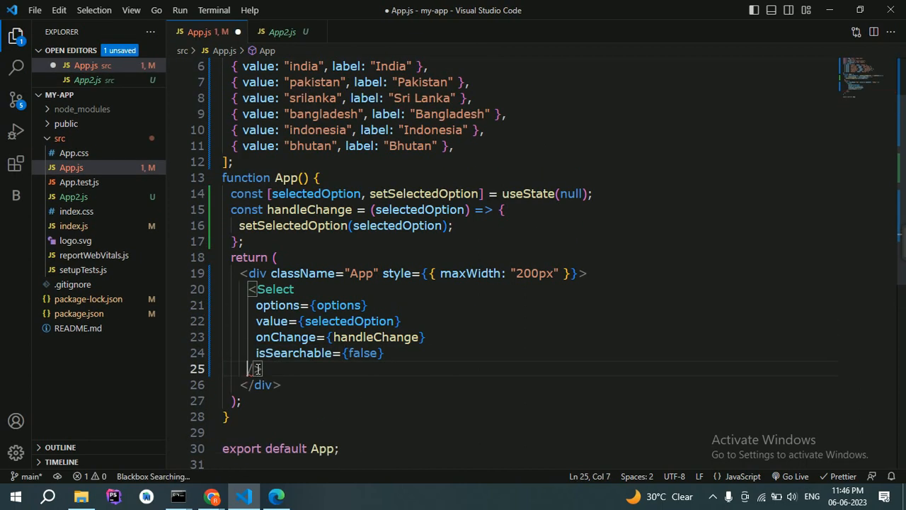
# Save App.js and begin retyping isSearchable's value as true.
pyautogui.press('Ctrl+s')
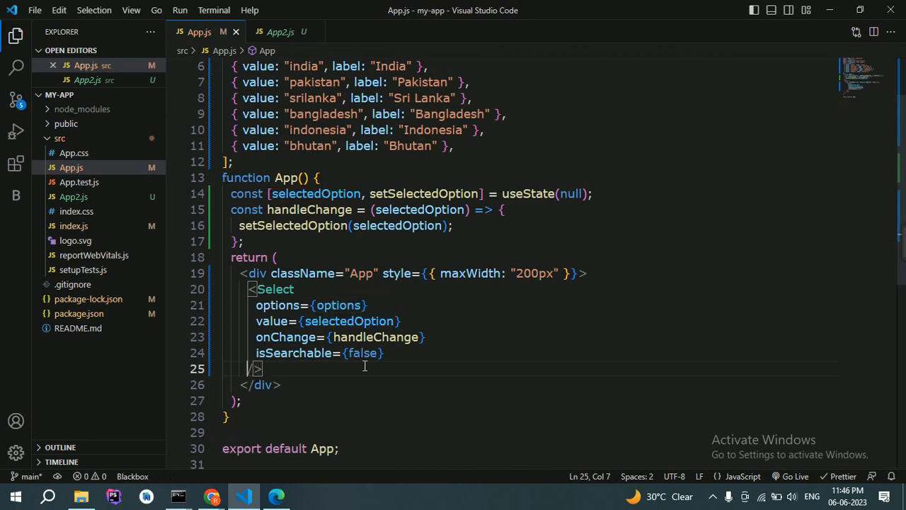
pyautogui.write('tru')
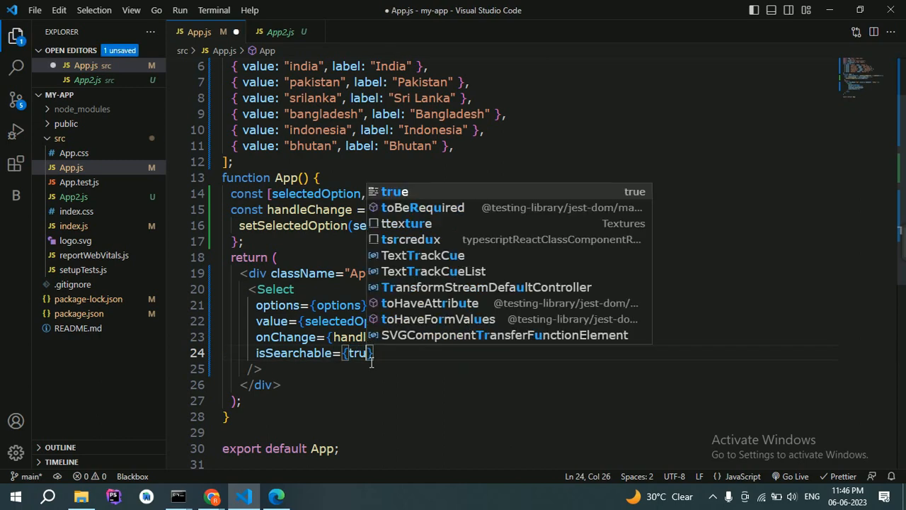